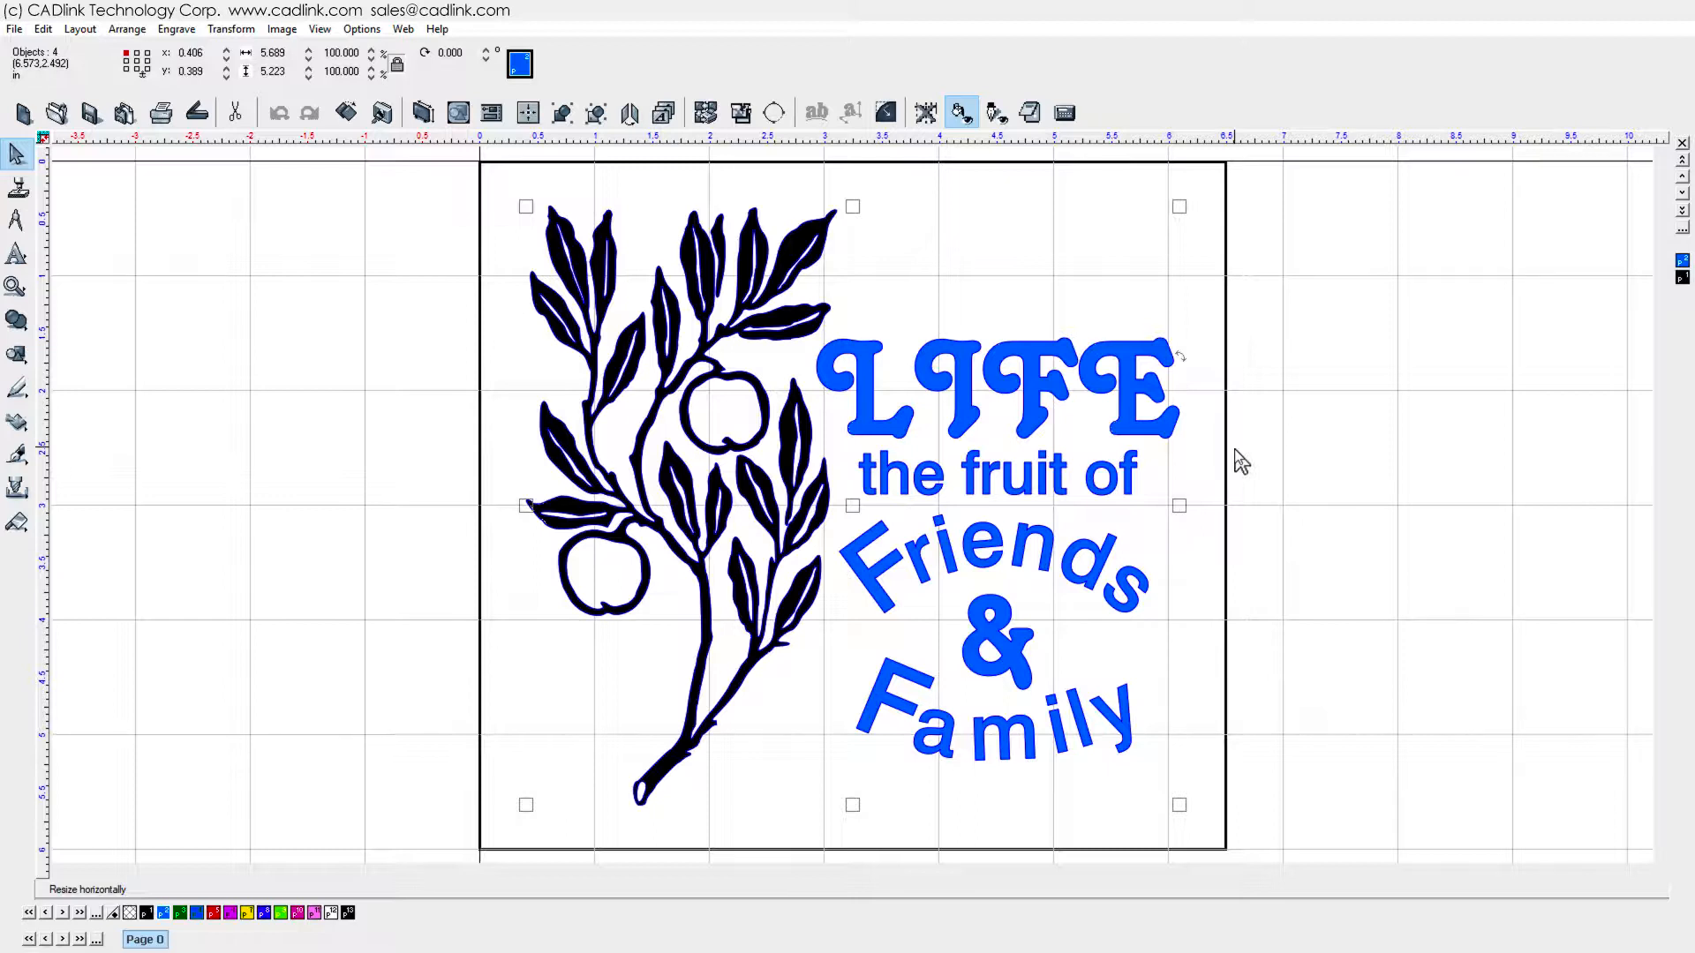
mouse_move(1213, 454)
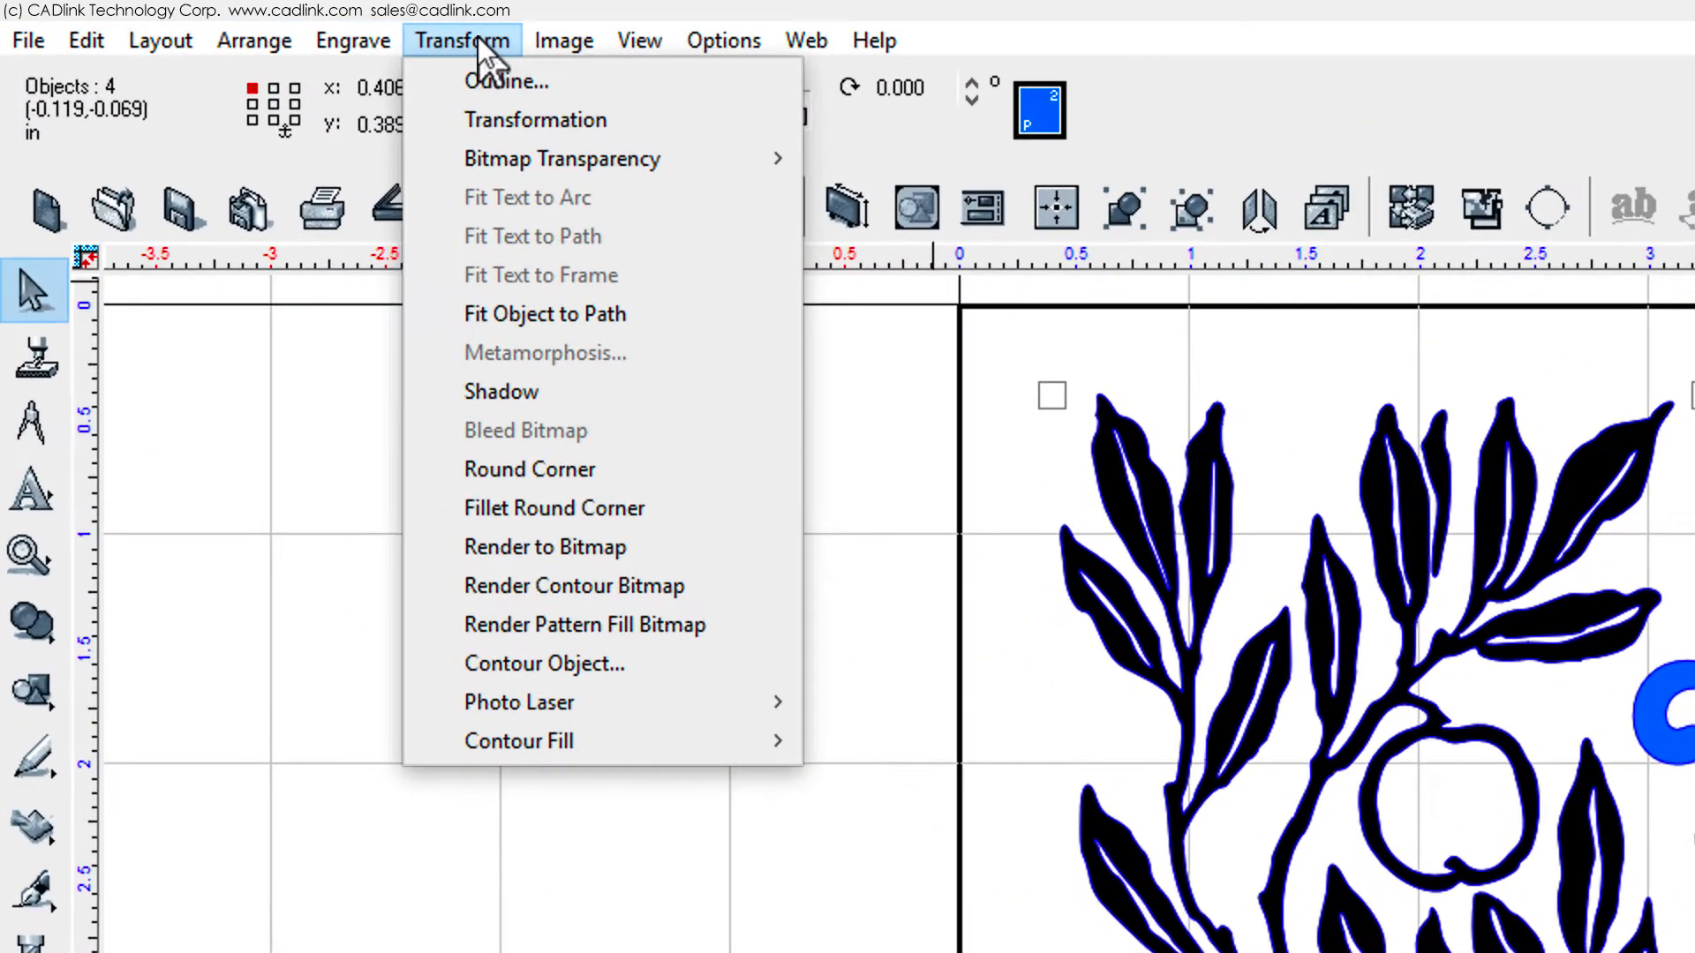
mouse_move(519, 740)
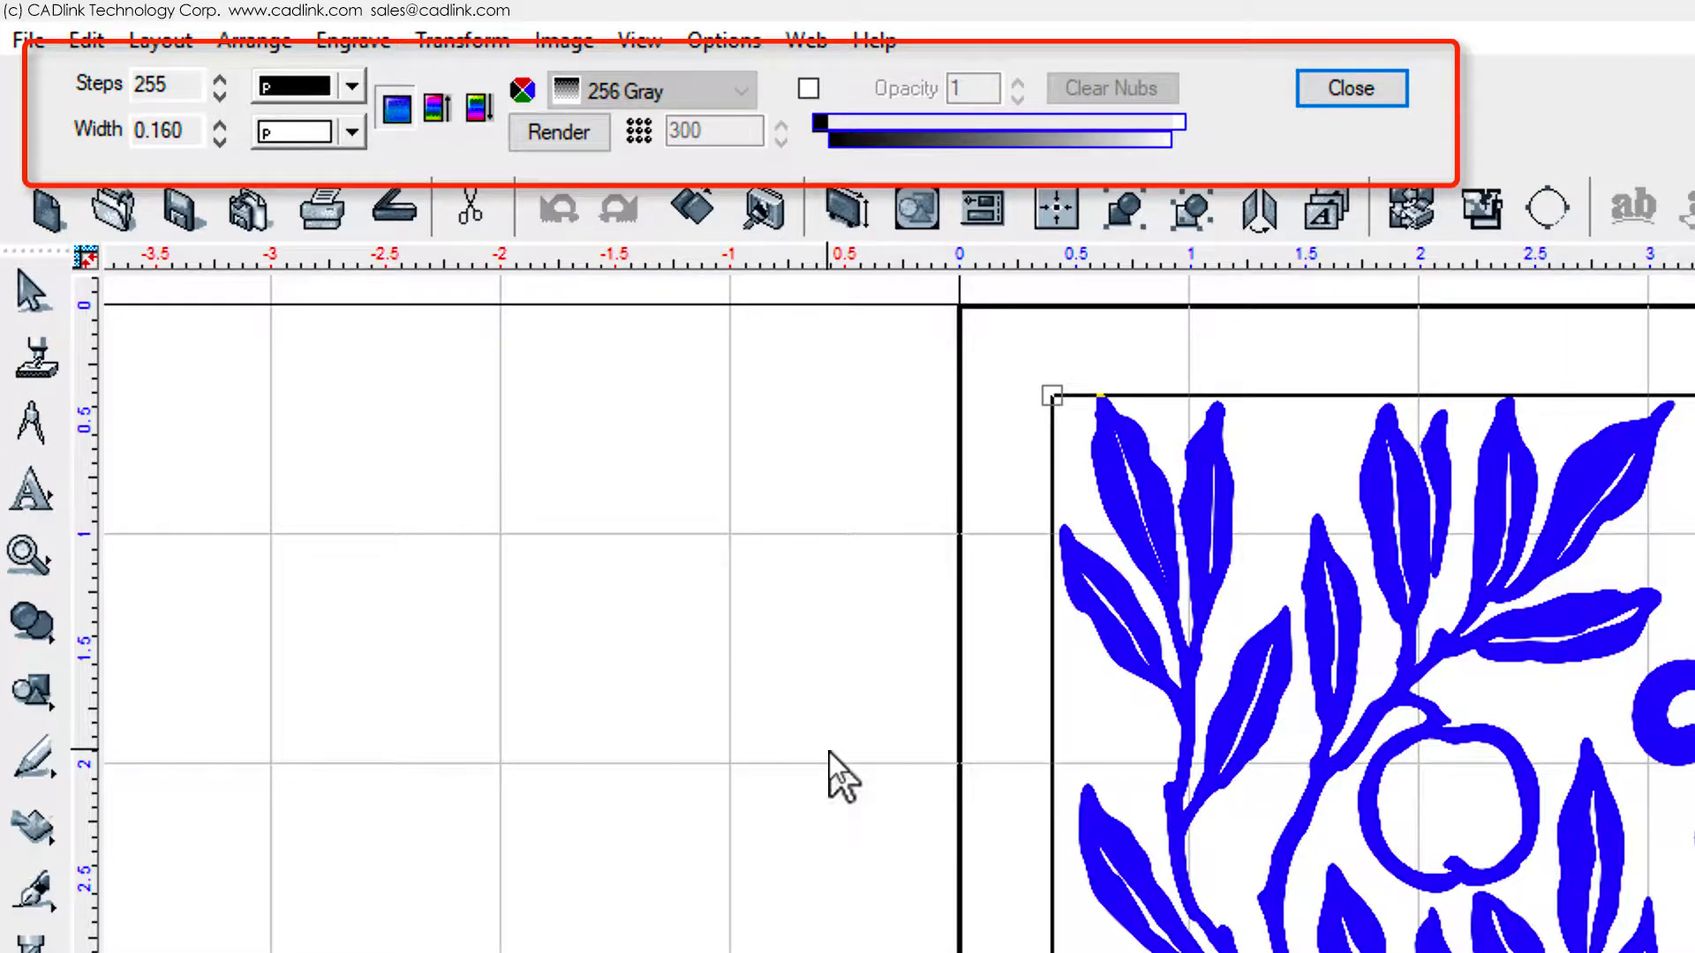
mouse_move(593, 343)
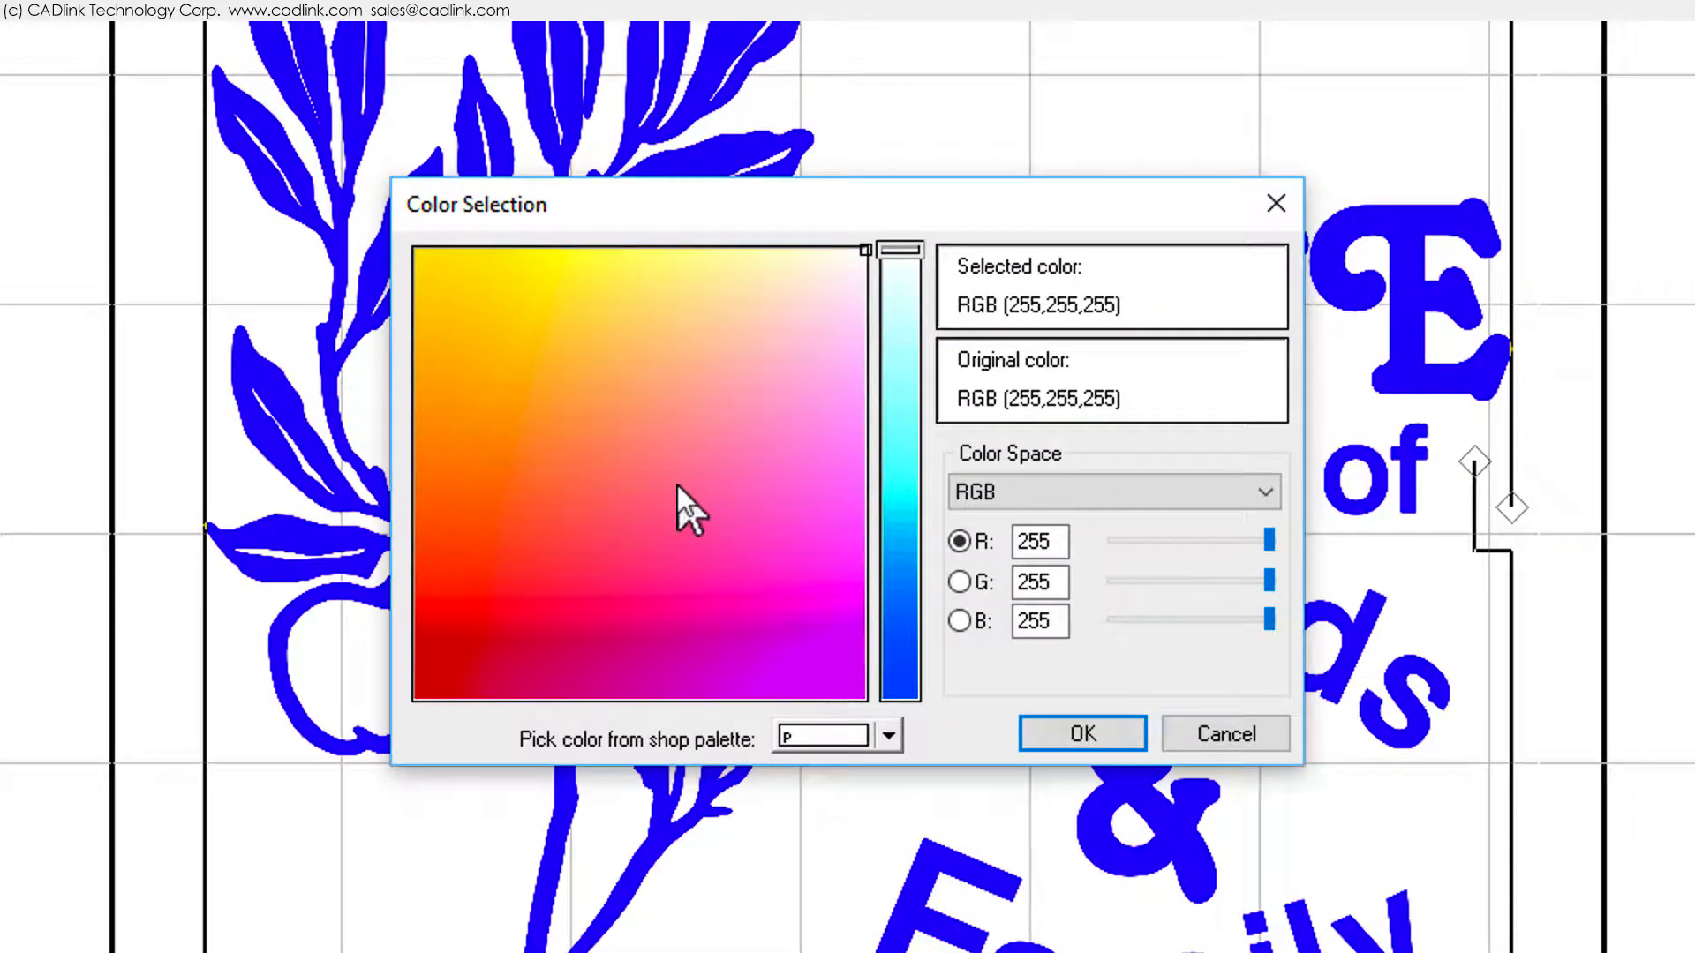
Pick an orange shade and adjust its brightness until the colour reads RGB 213,128,78
click(692, 452)
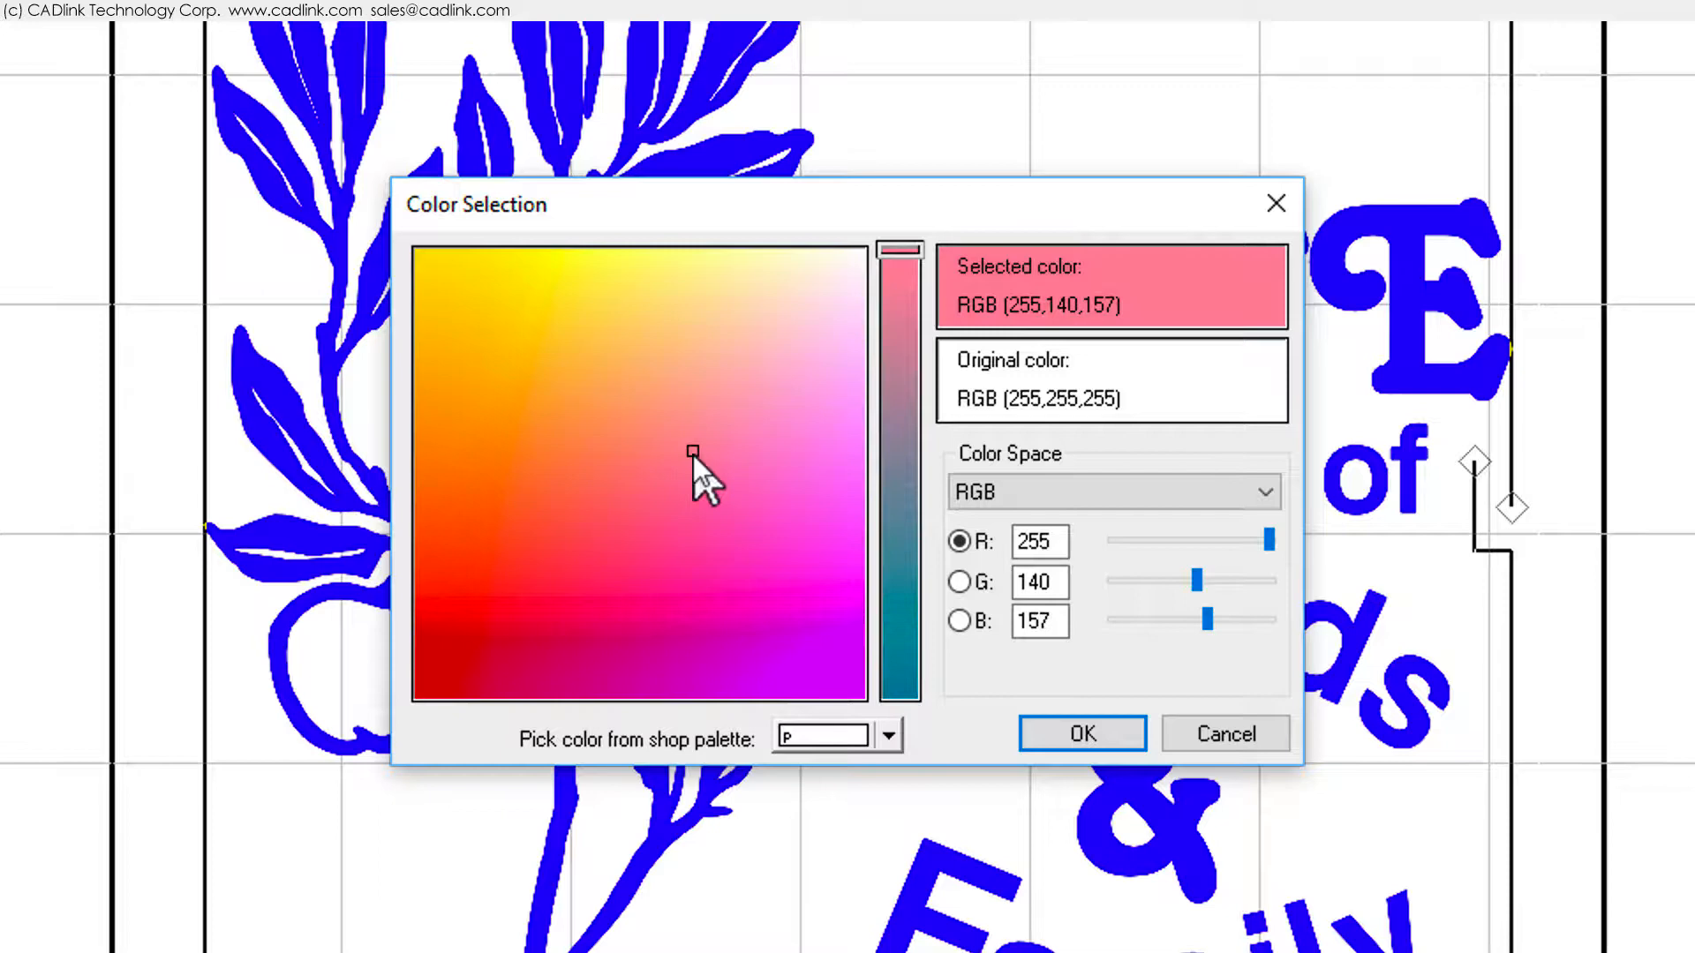
click(524, 449)
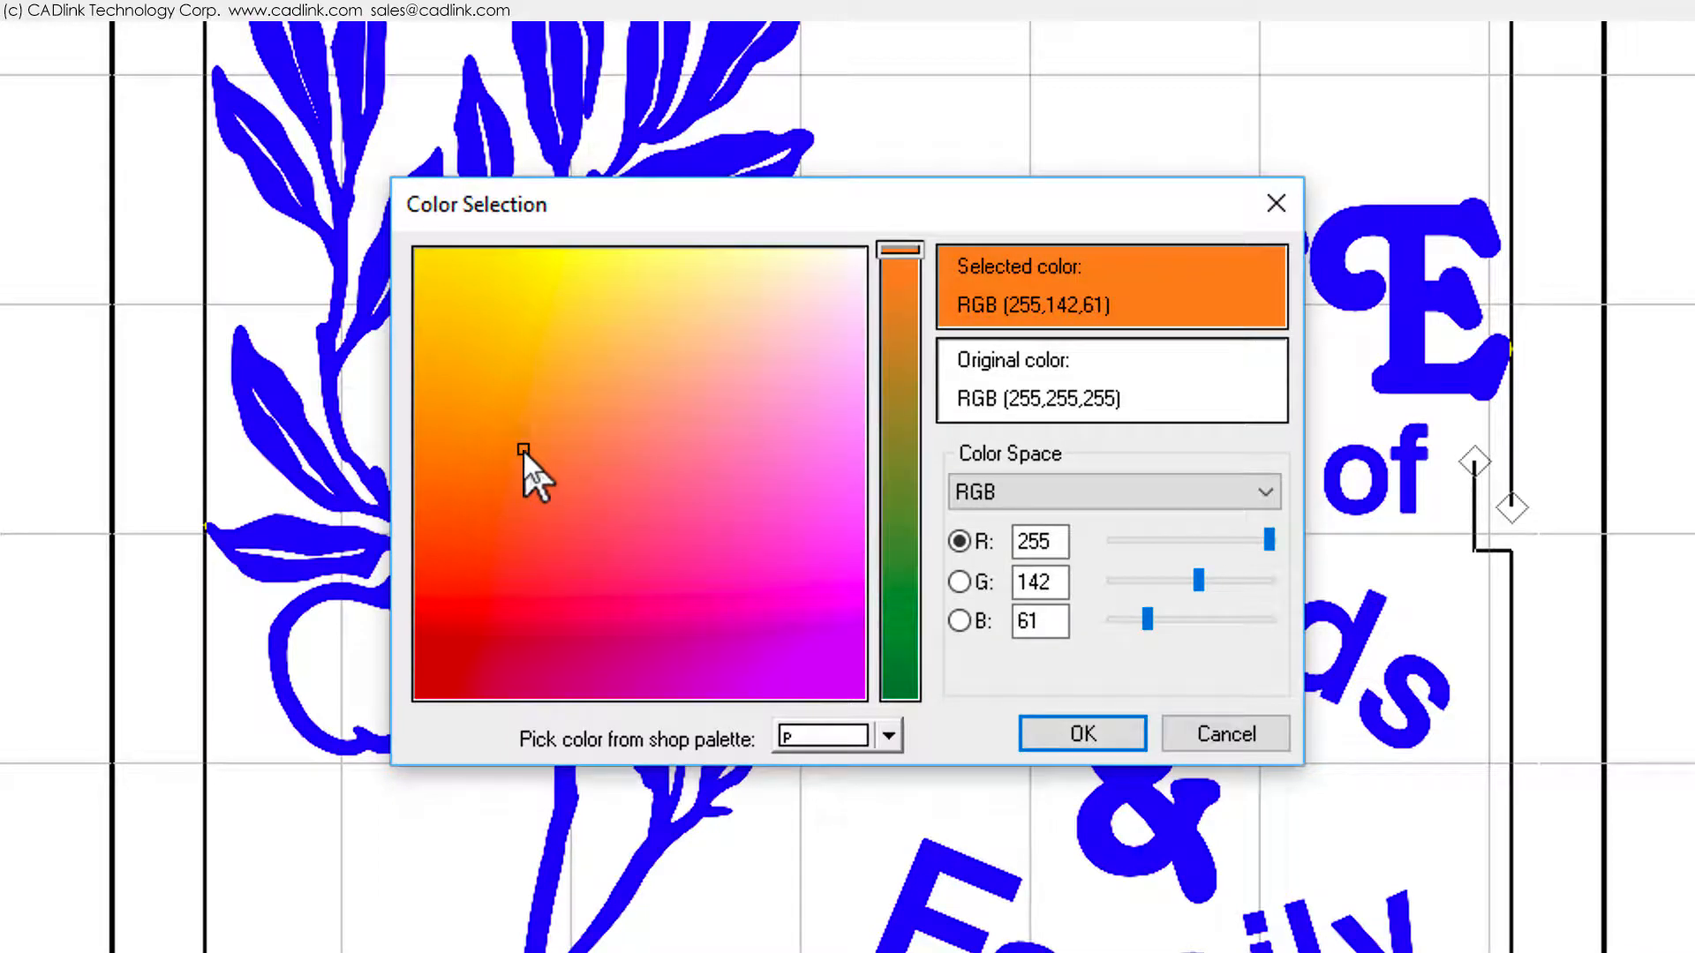
click(553, 473)
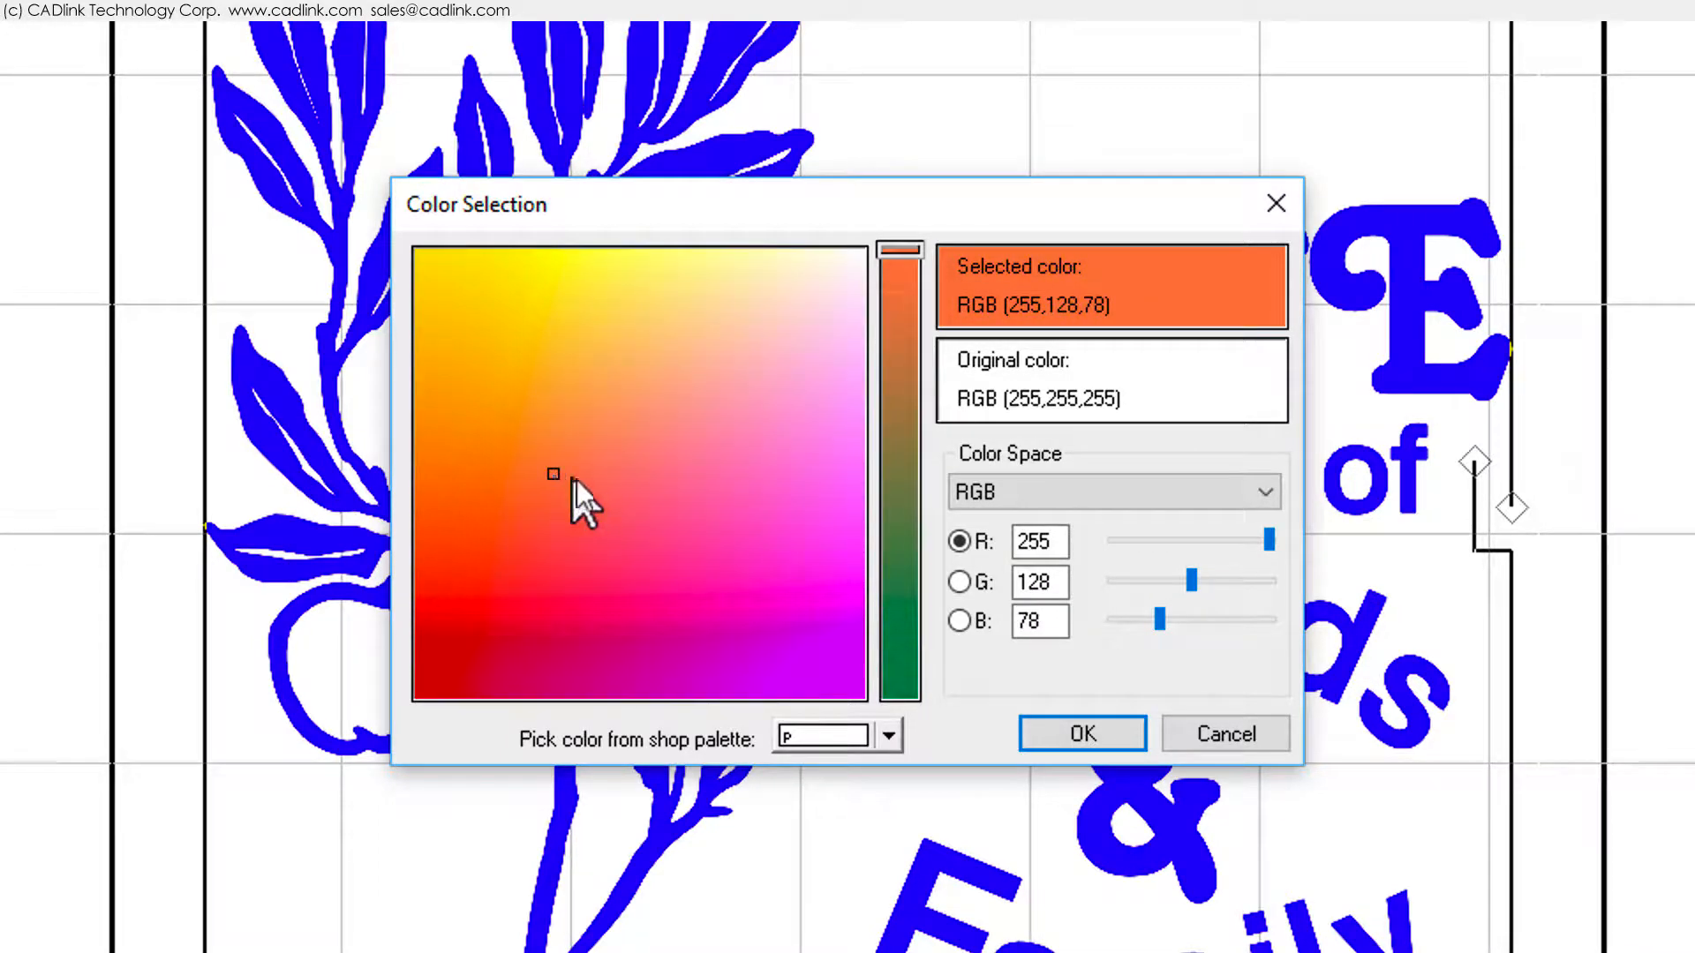
drag(899, 250, 900, 321)
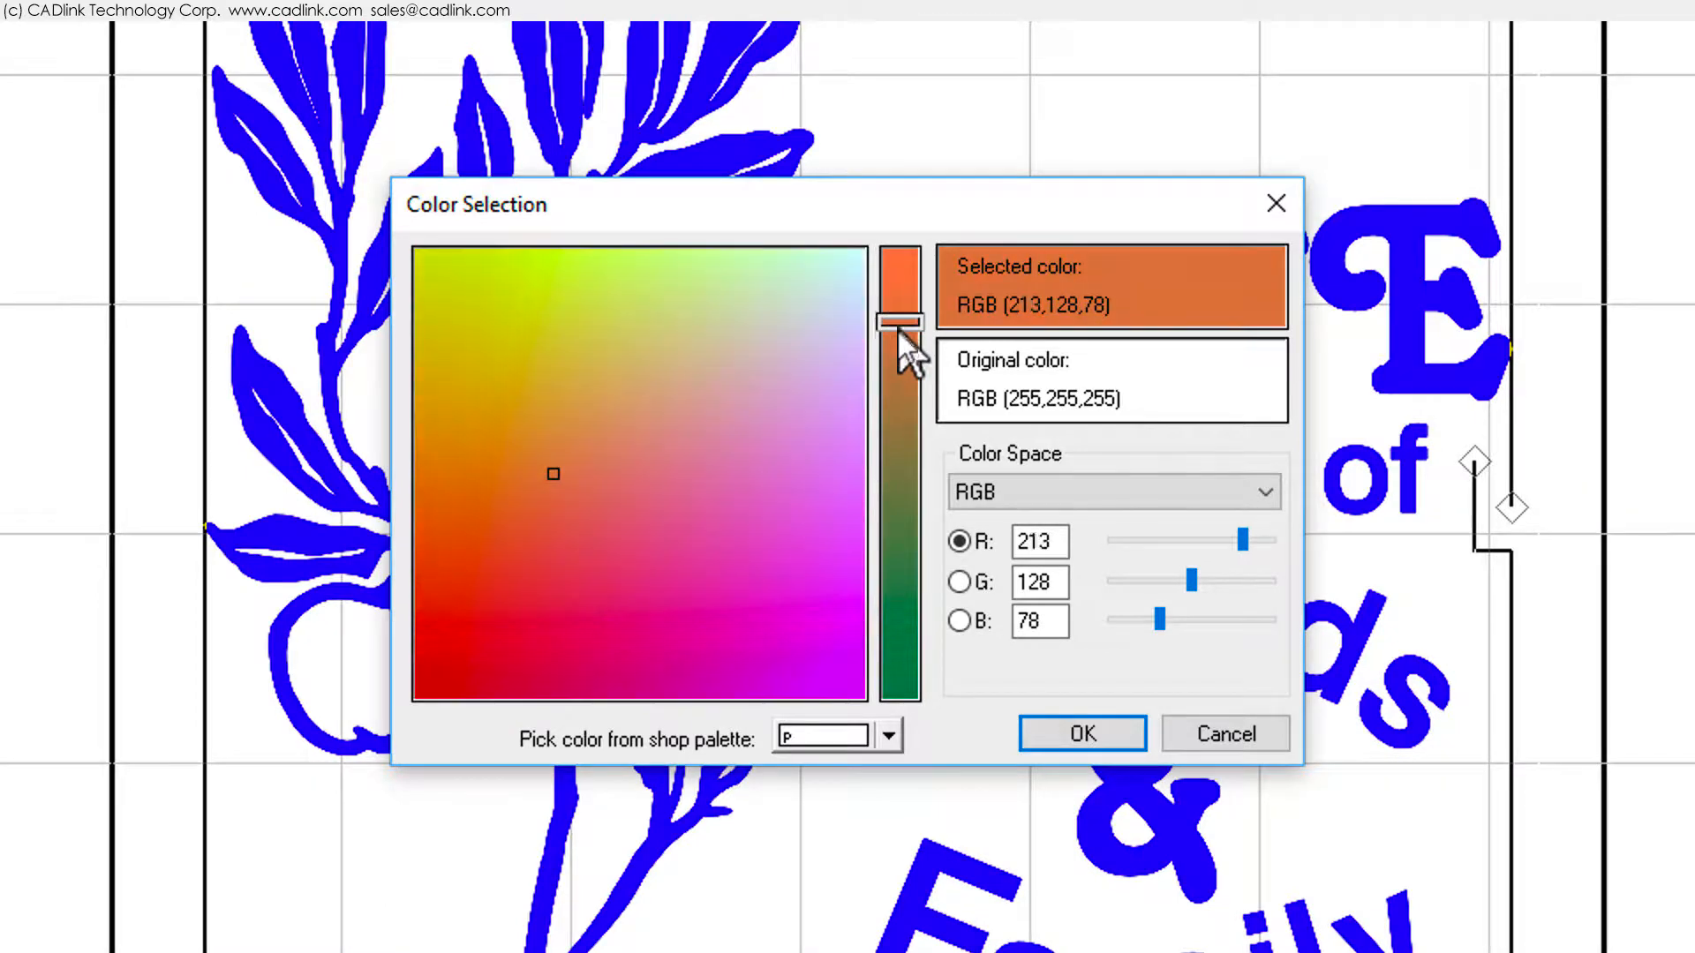
drag(900, 322, 899, 344)
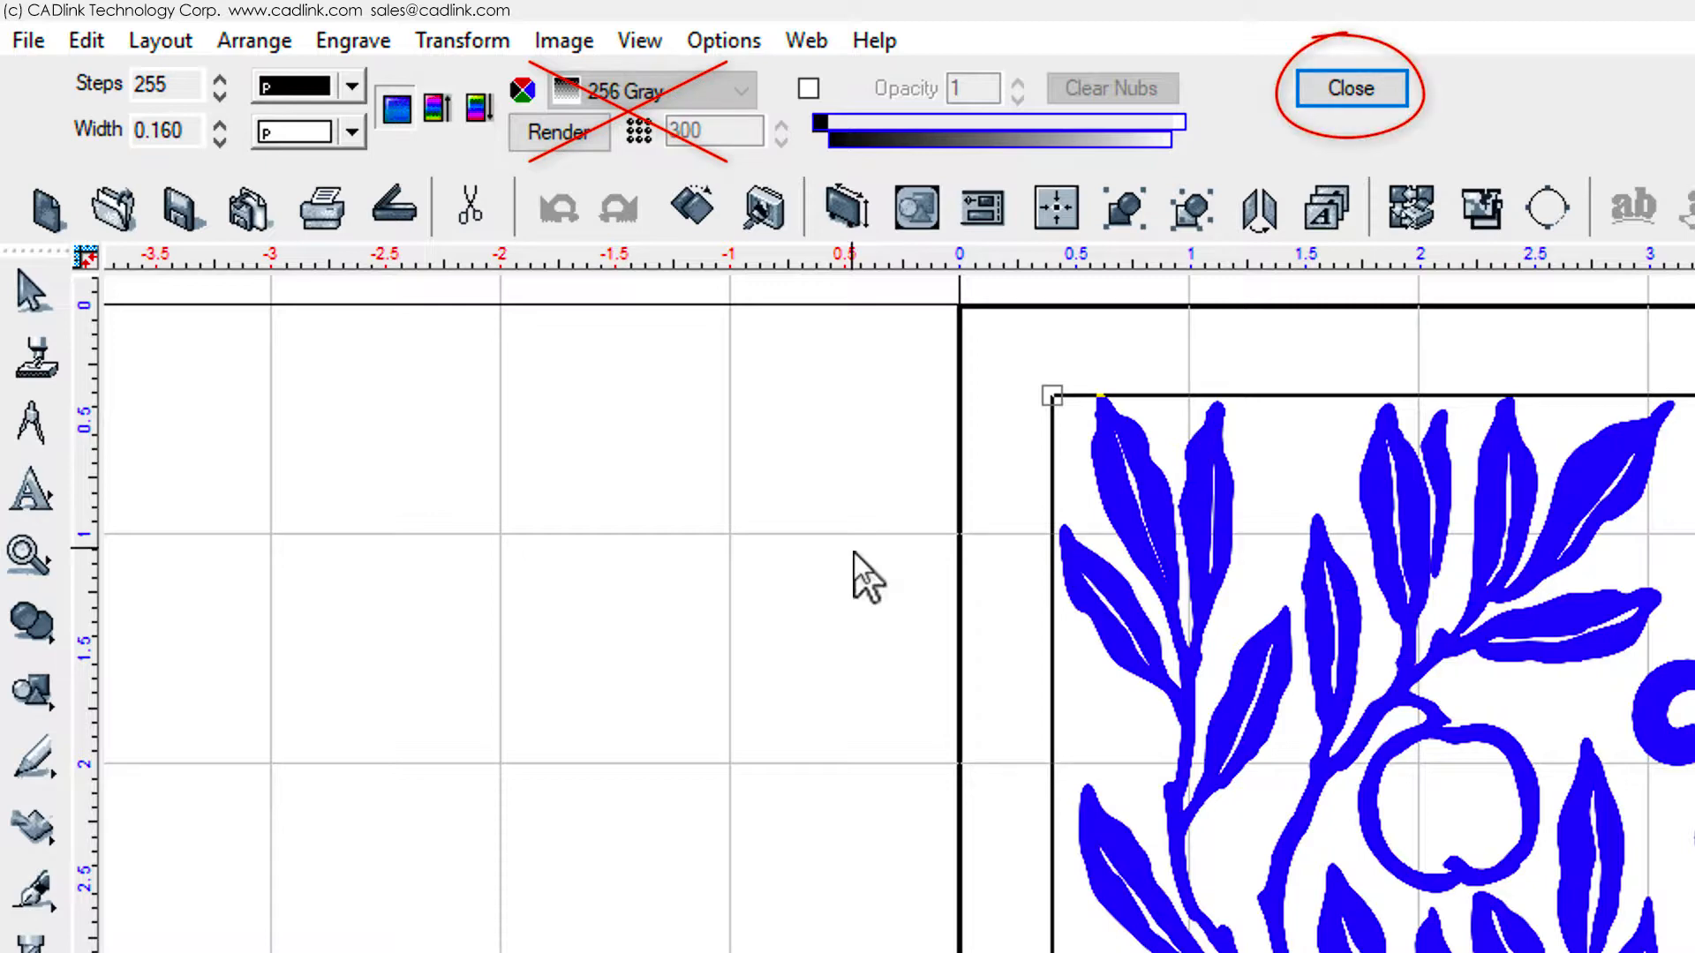
Apply the contour fill and close its toolbar, leaving five objects in the design
click(1350, 87)
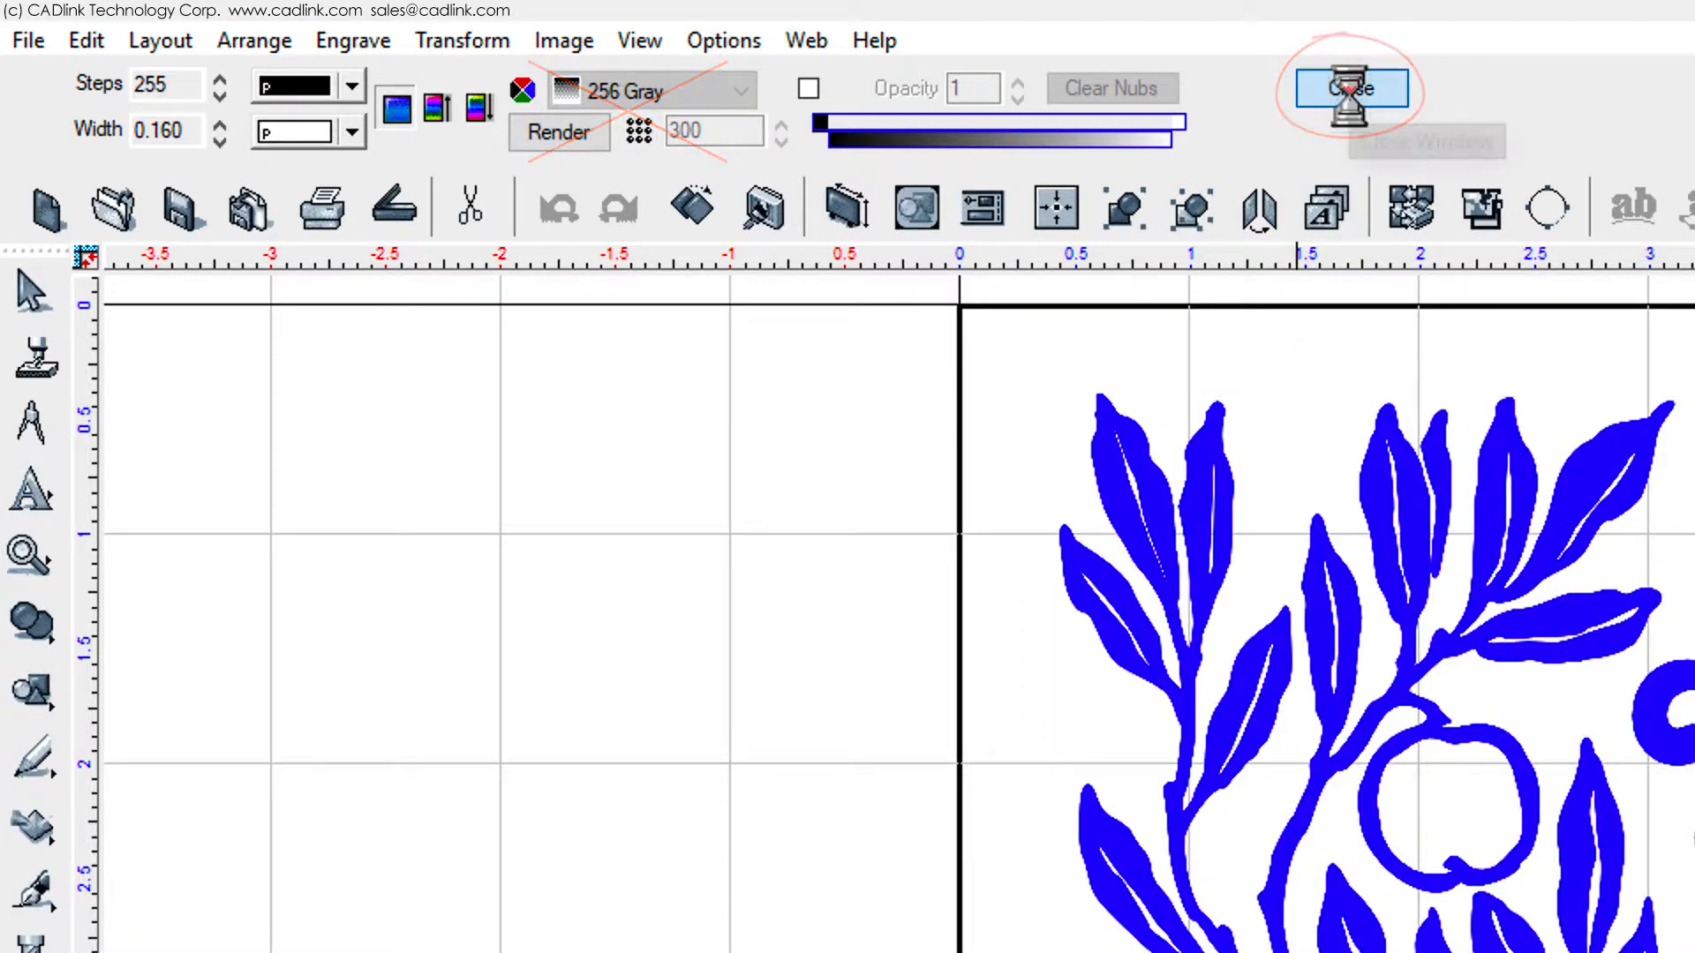
click(1349, 88)
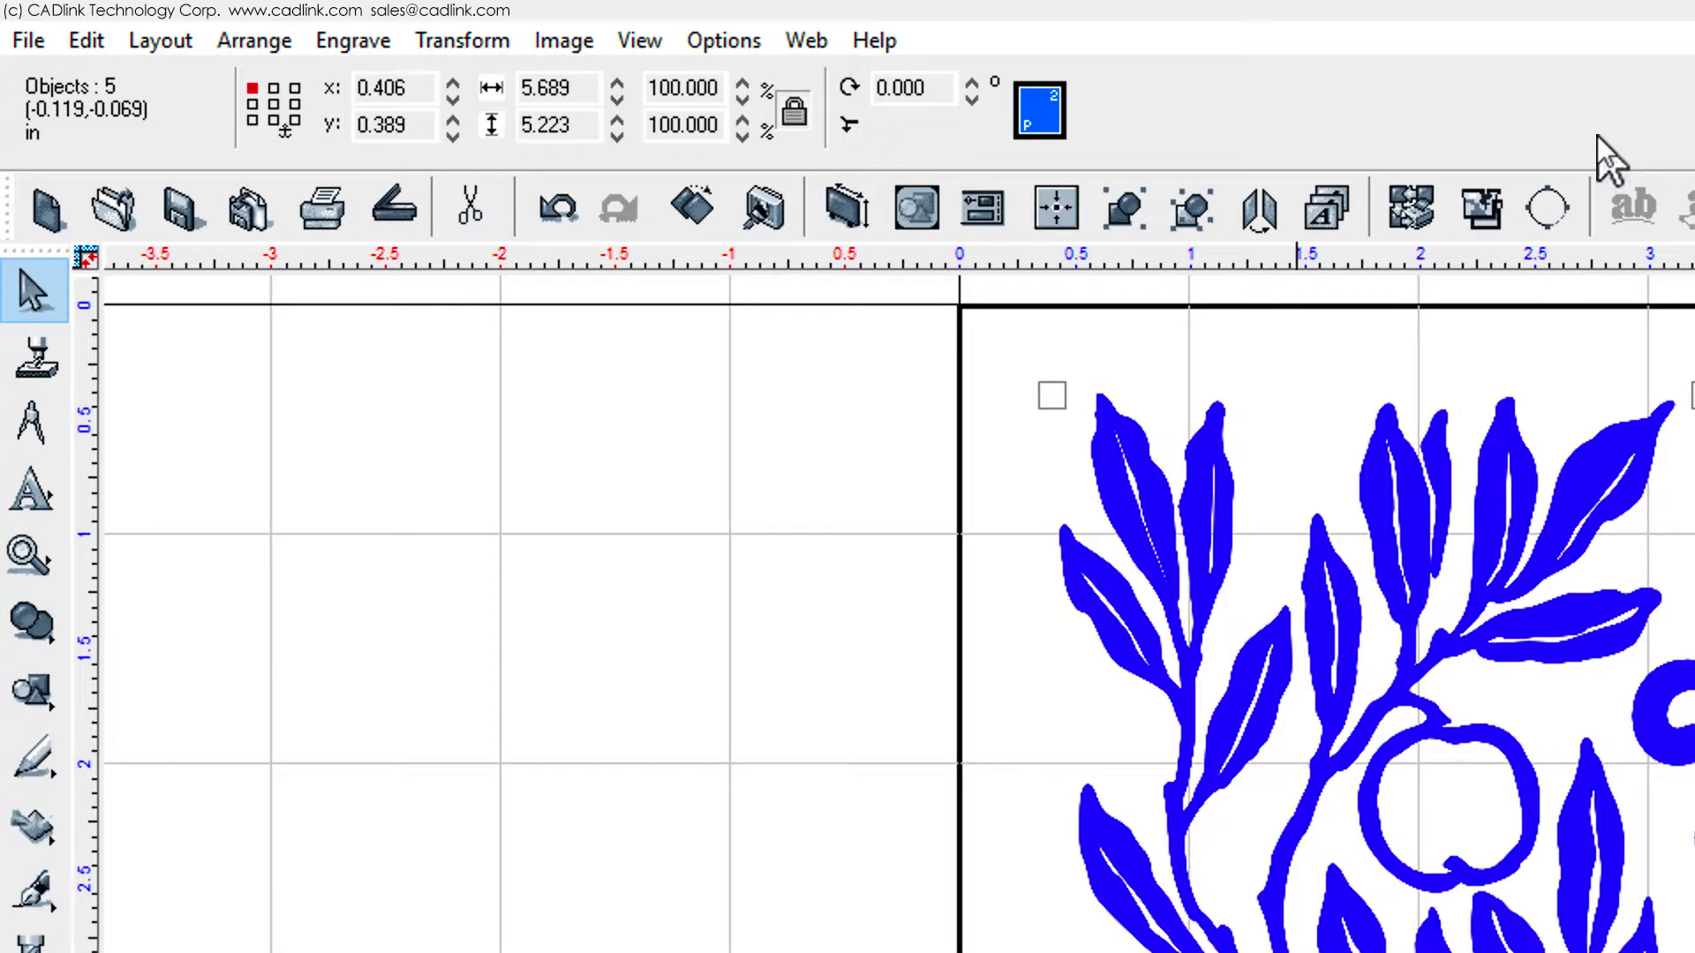
Add a black 6.5 by 6 inch plate-size rectangle, then select all objects
click(159, 40)
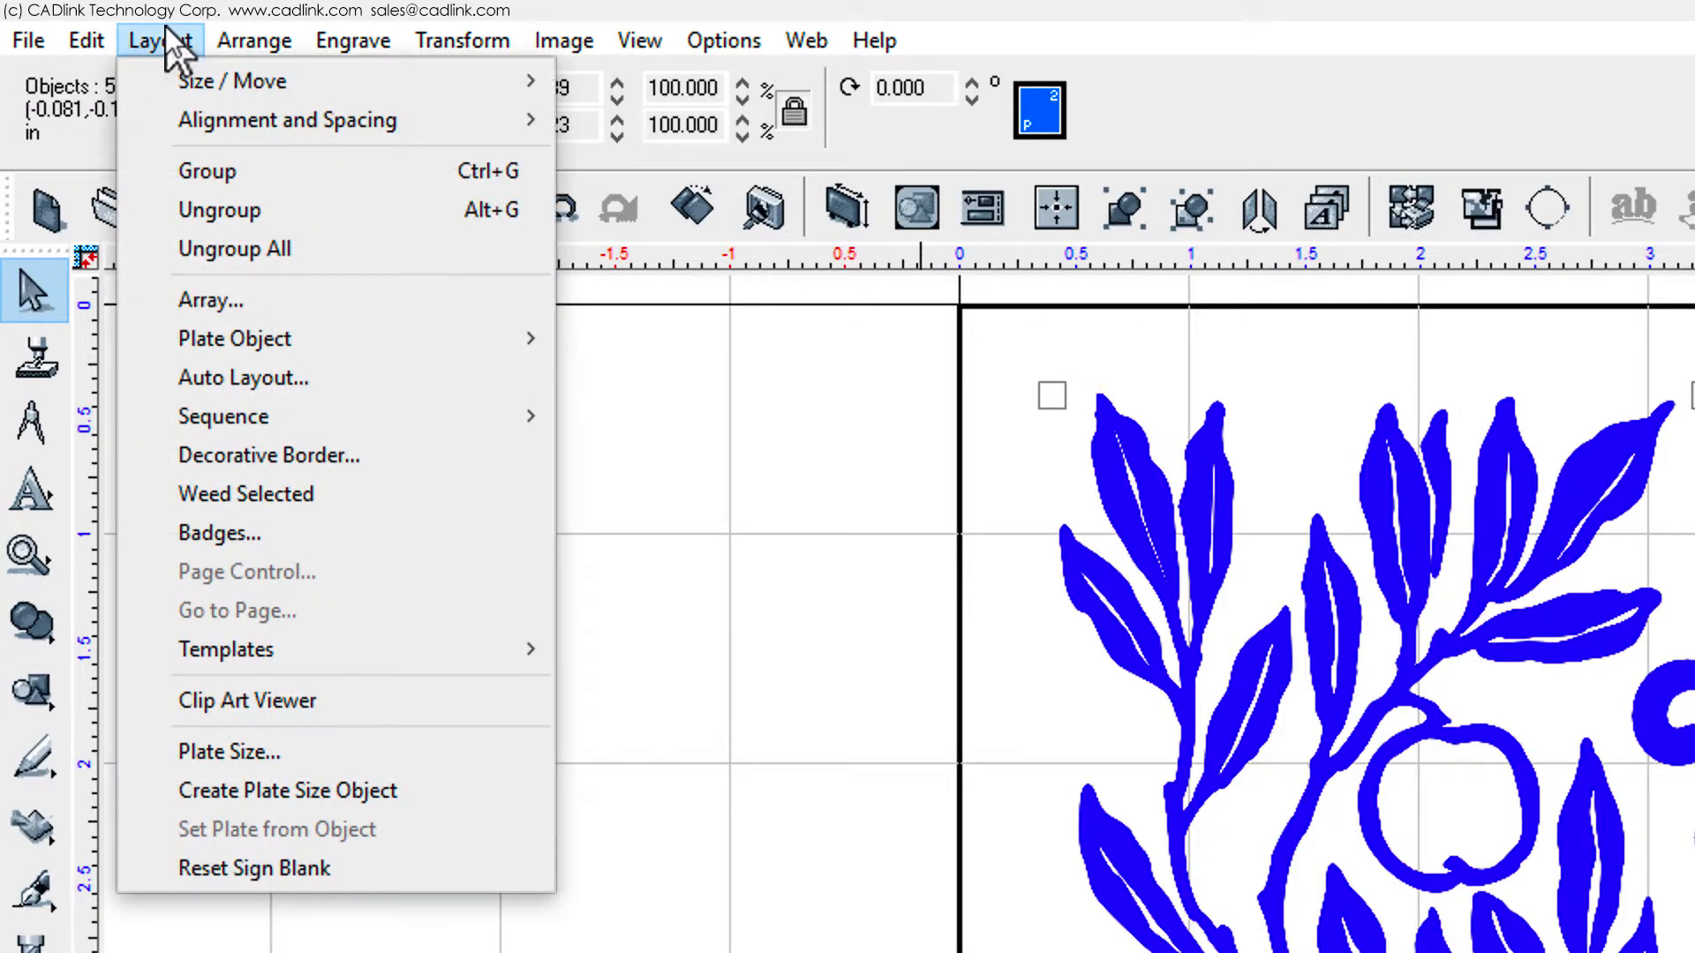
click(288, 790)
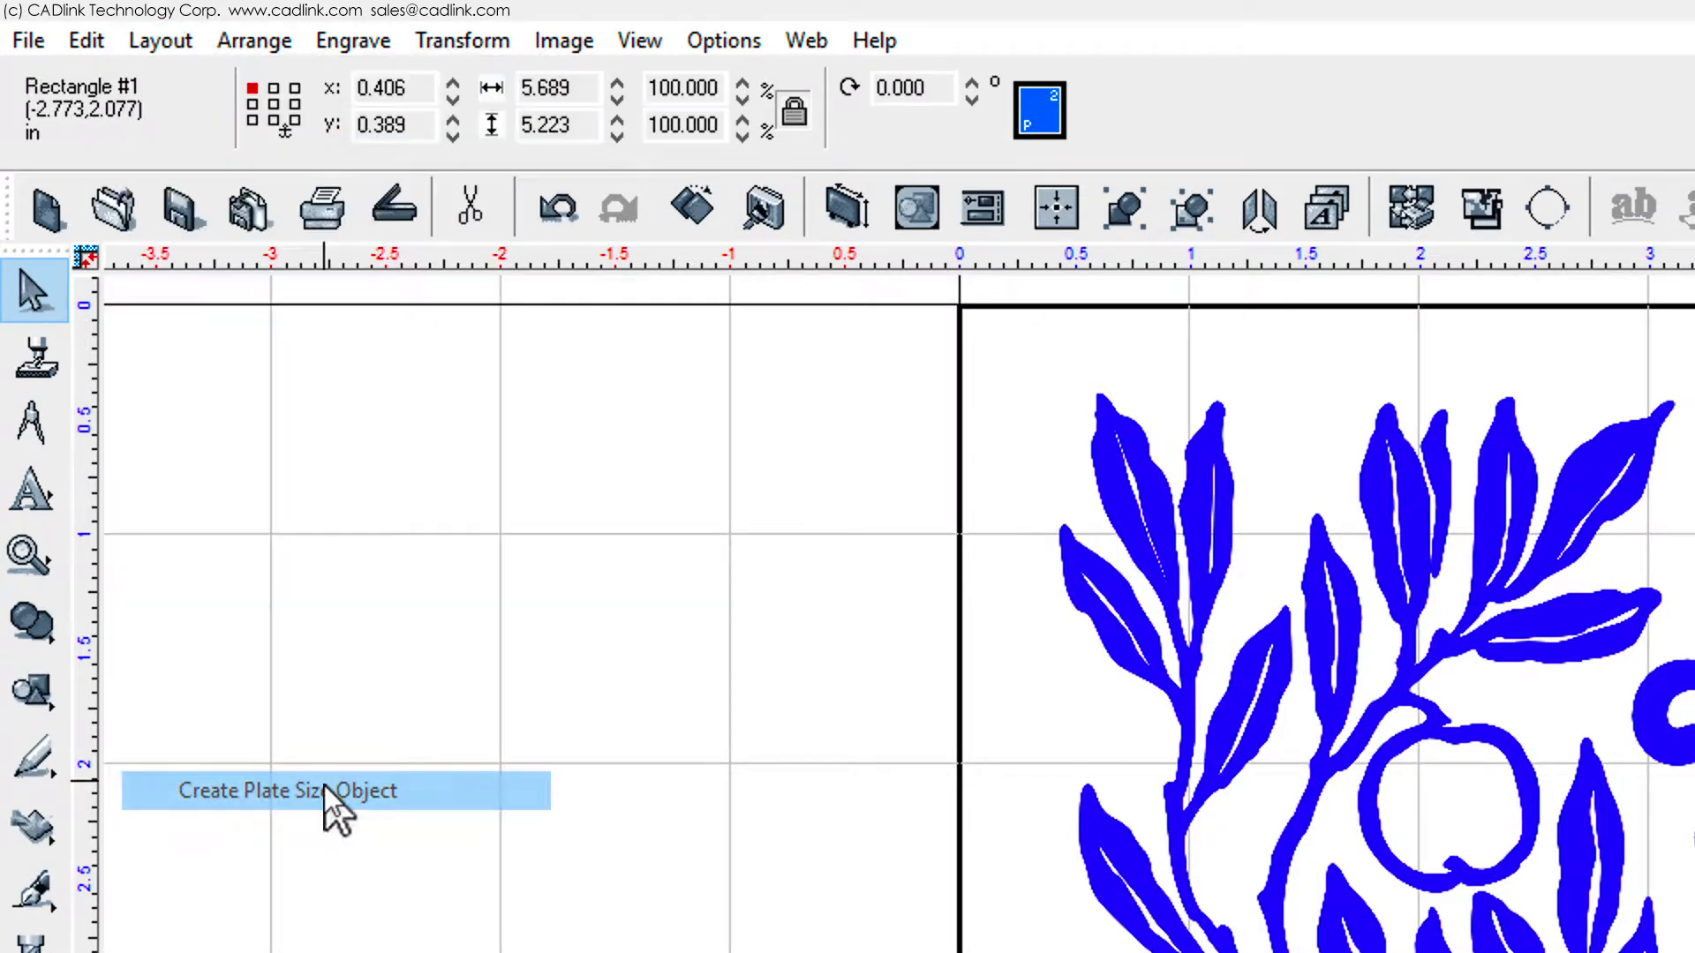
click(285, 790)
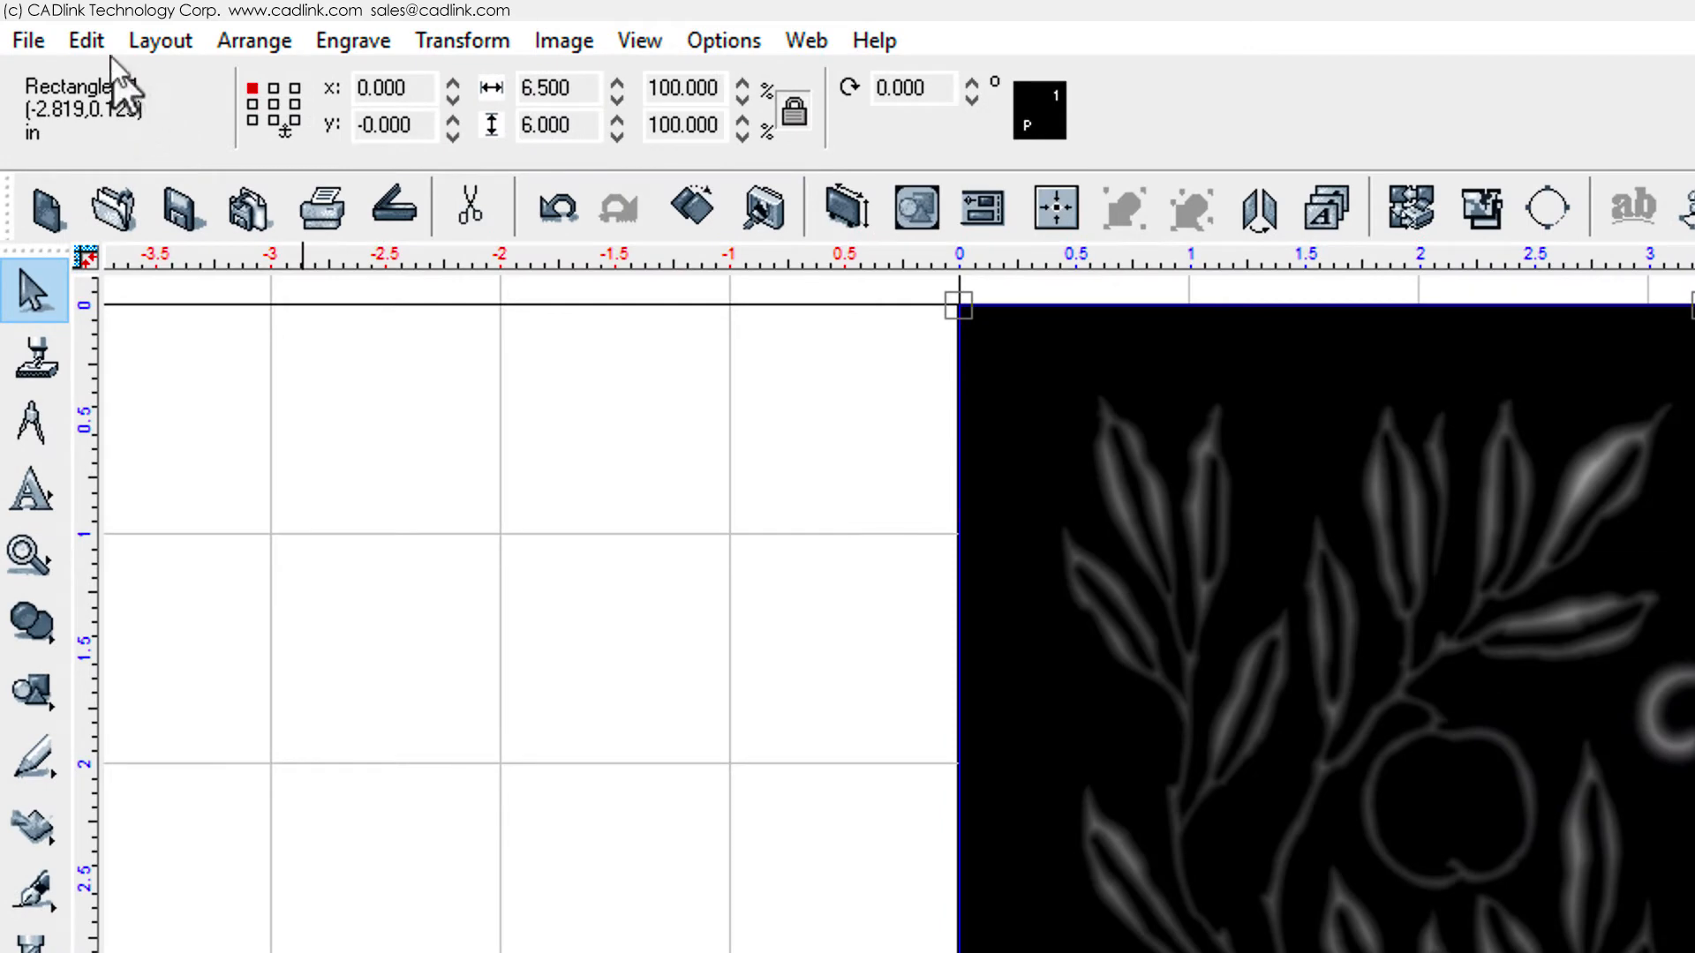
click(85, 40)
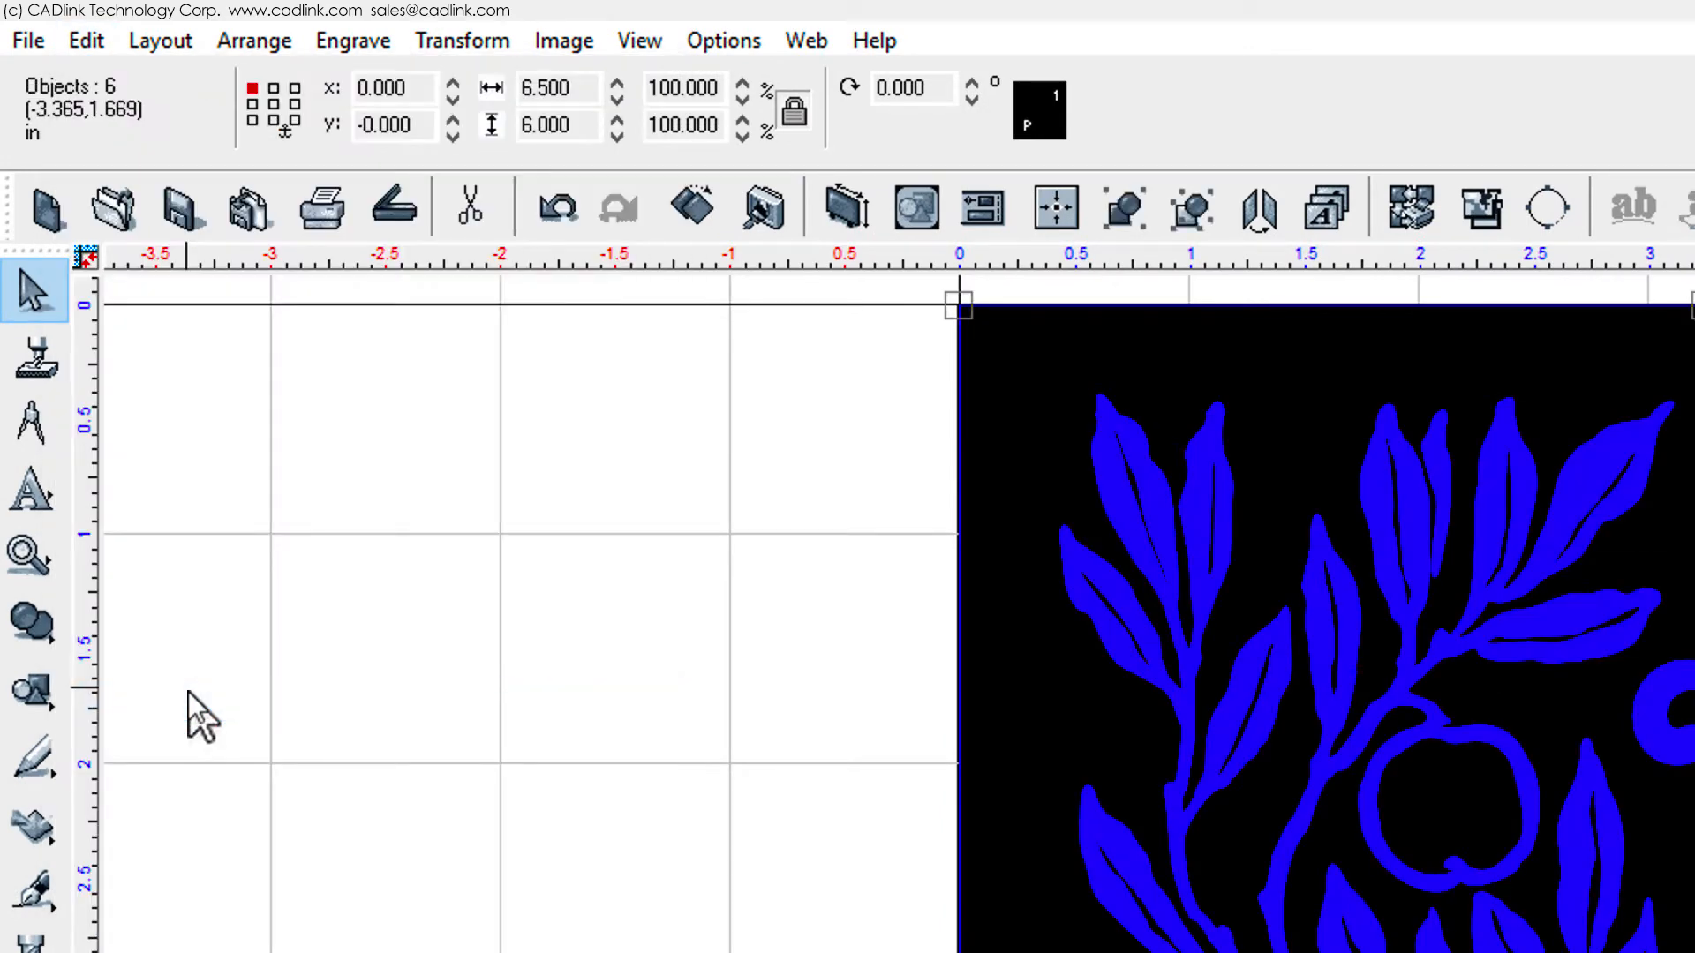
mouse_move(280, 470)
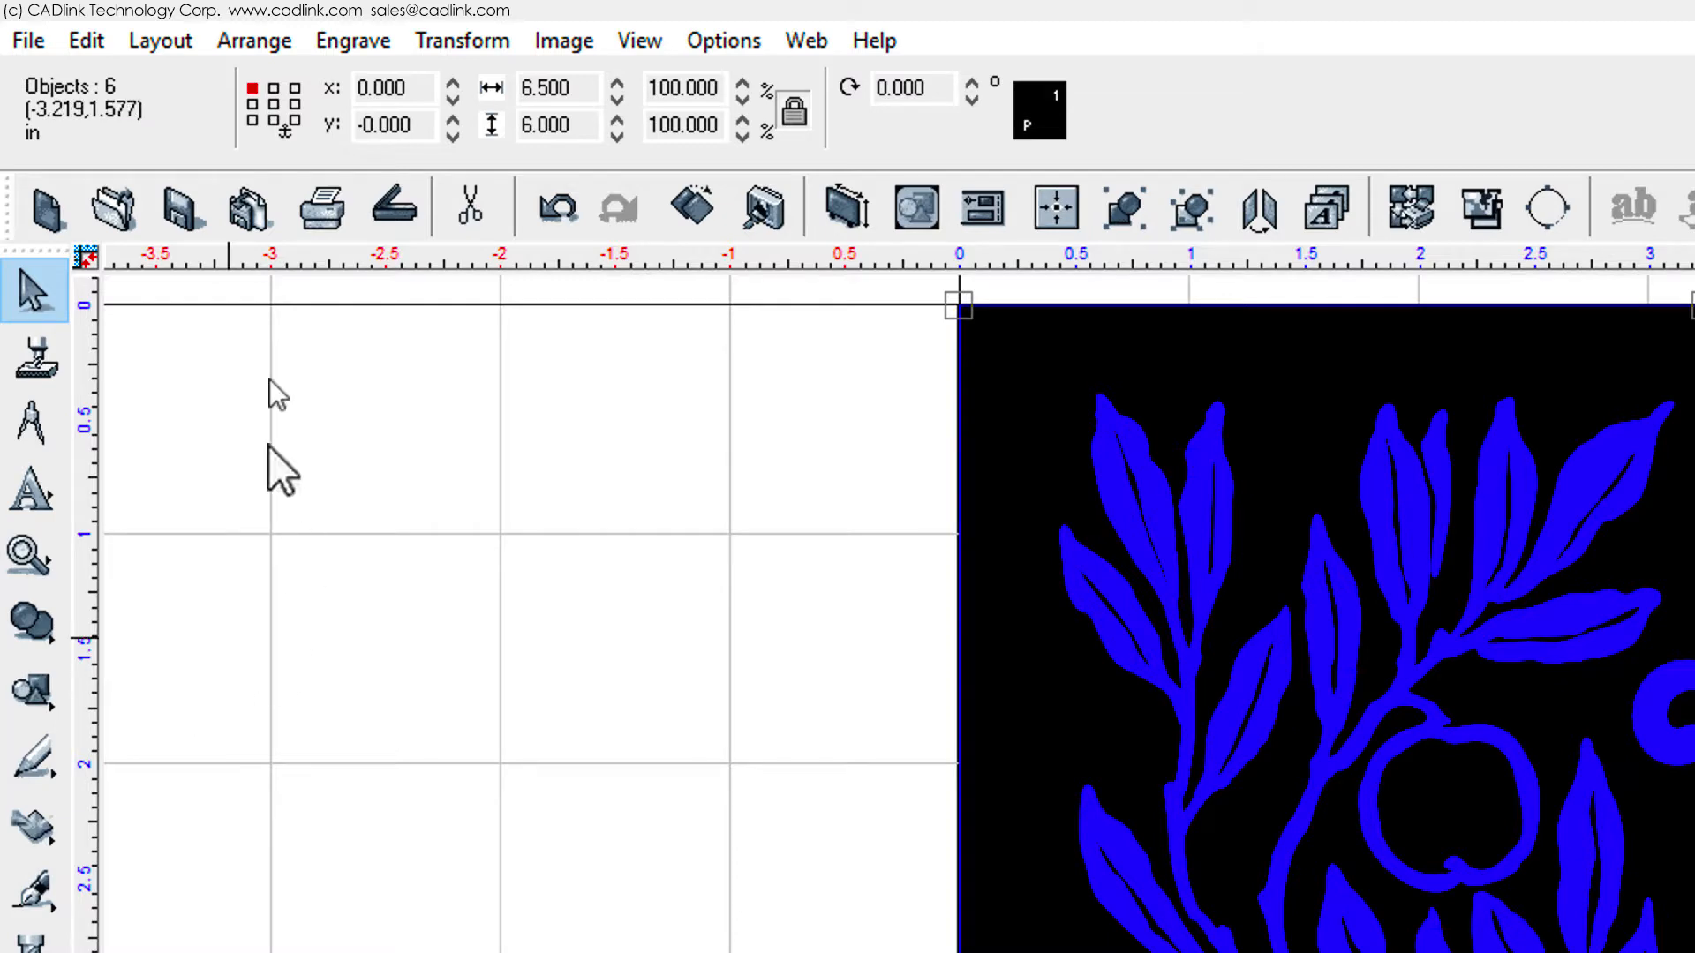
Apply a relief fill 0.150 deep with the .010 Engraver and show the 3D preview
click(352, 39)
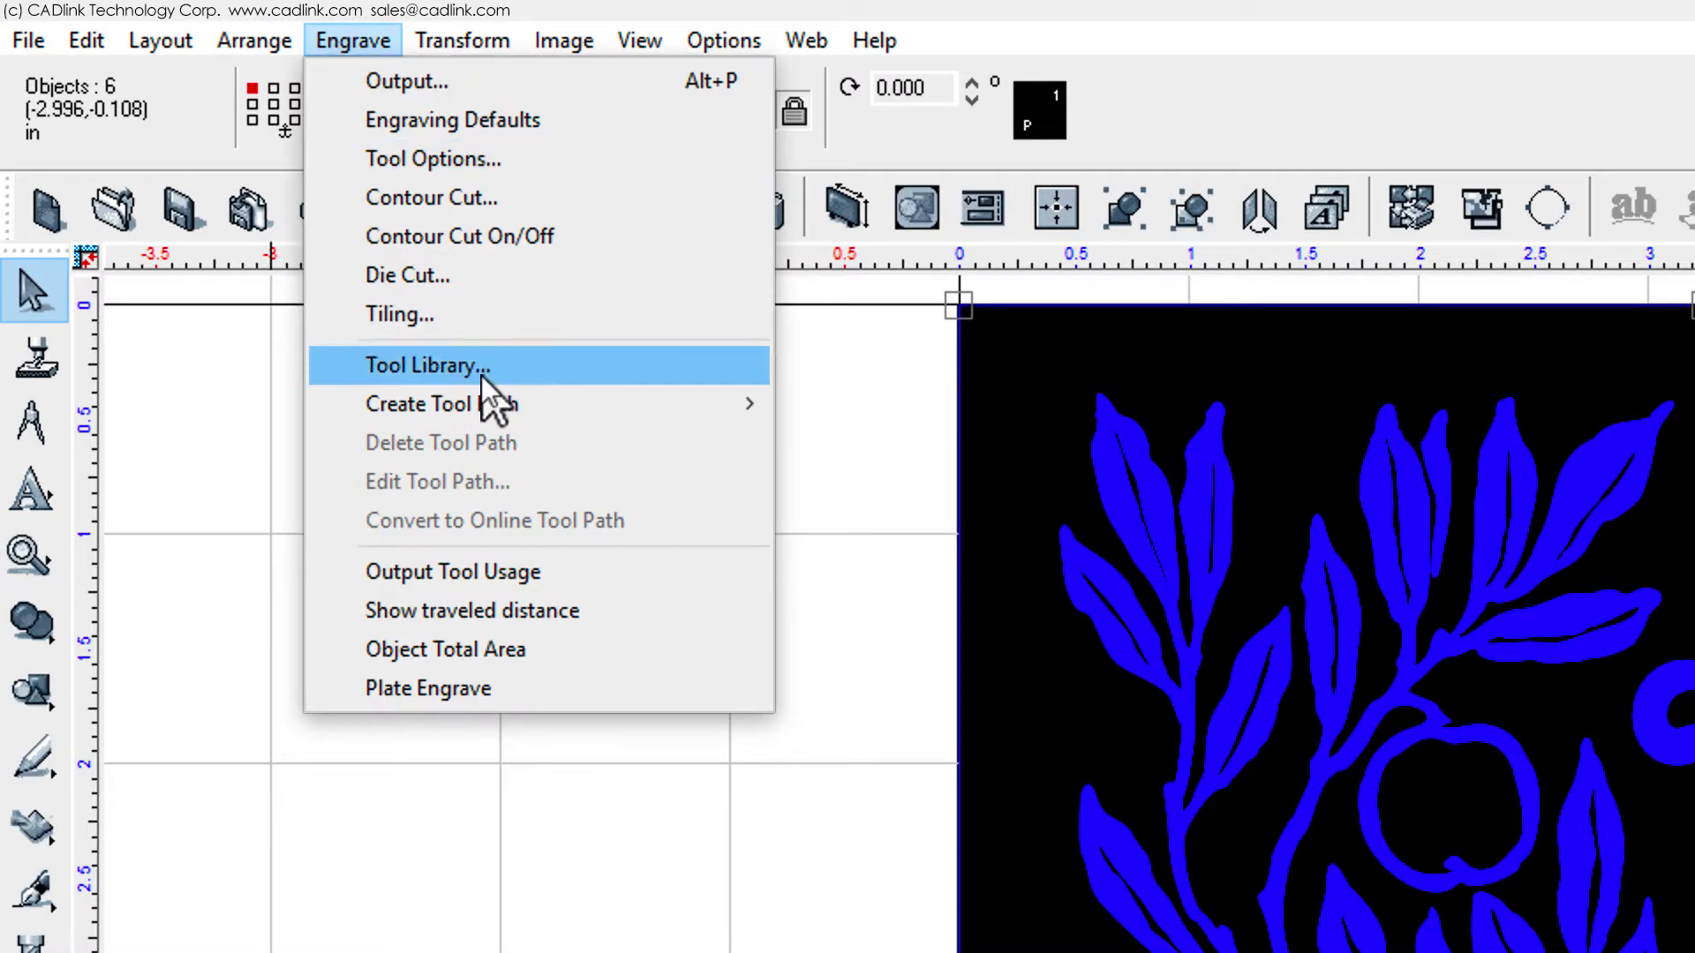
mouse_move(441, 403)
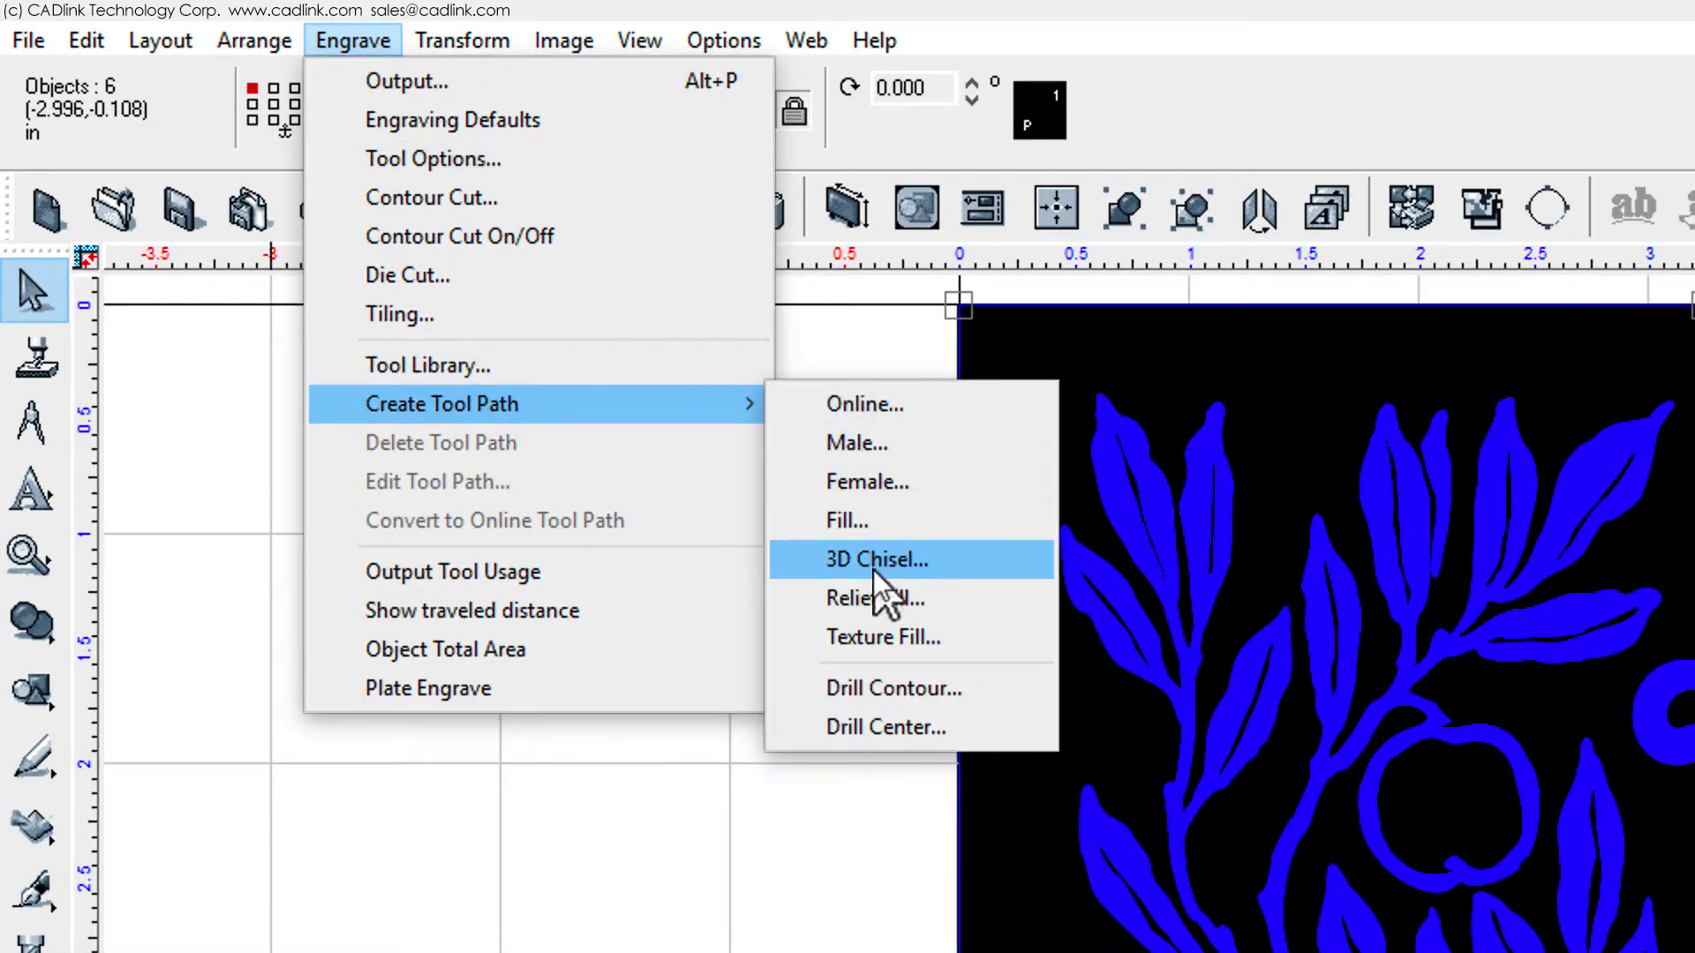
click(875, 560)
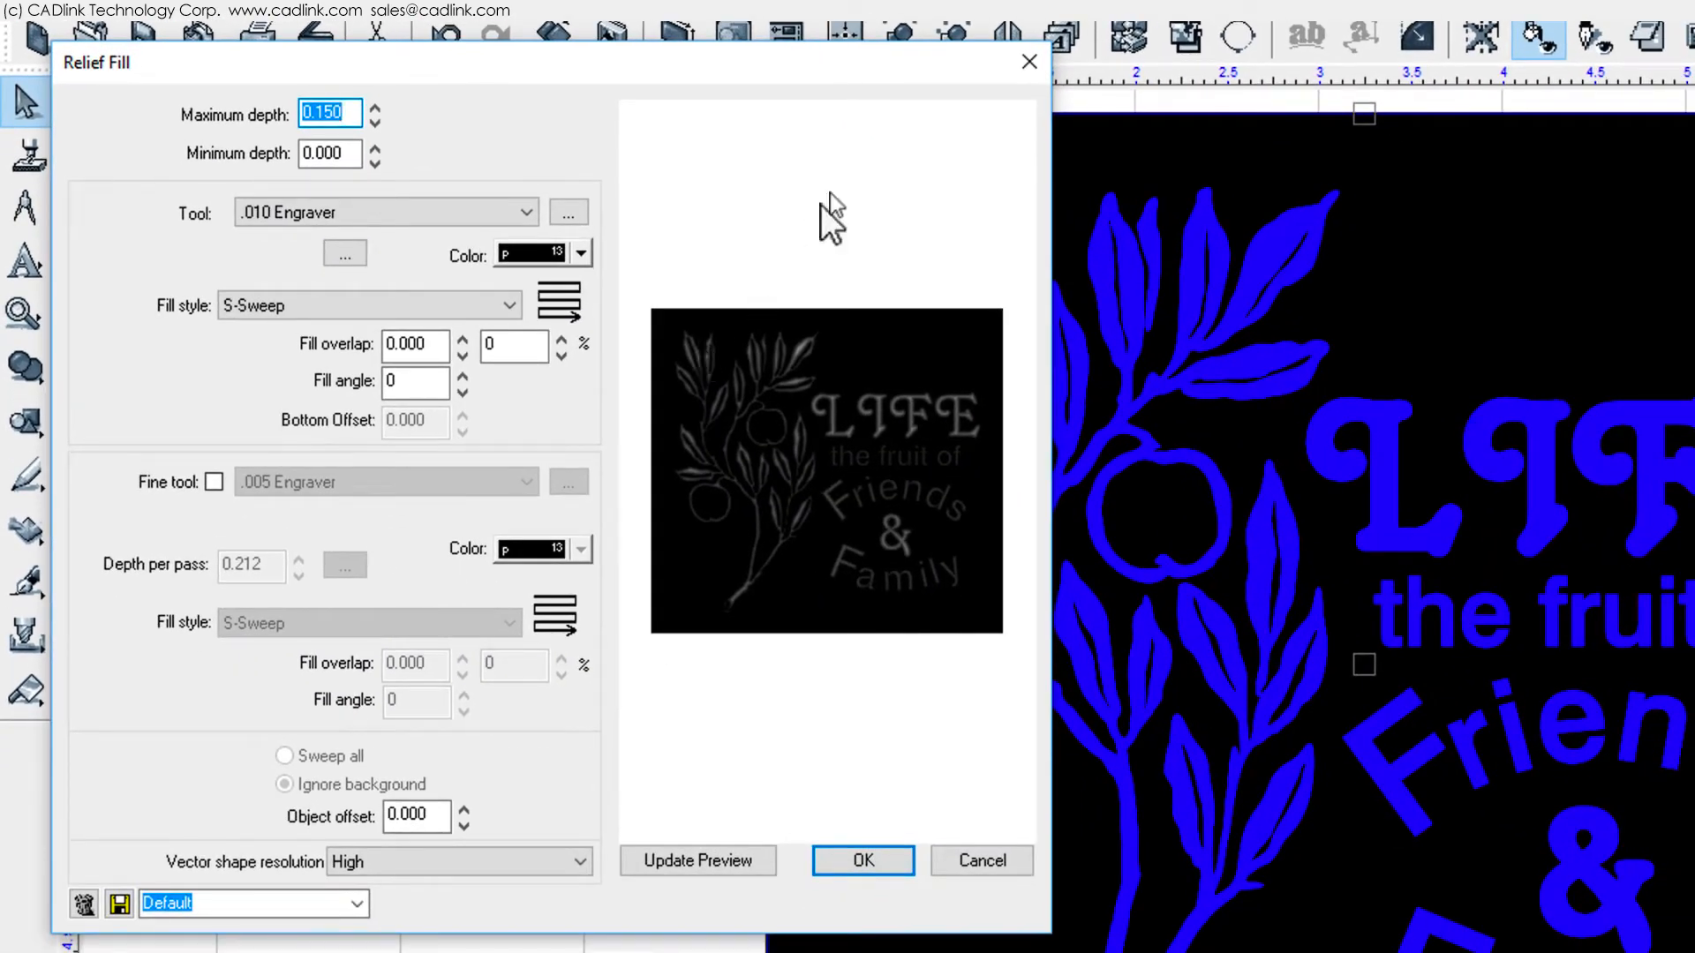
mouse_move(853, 168)
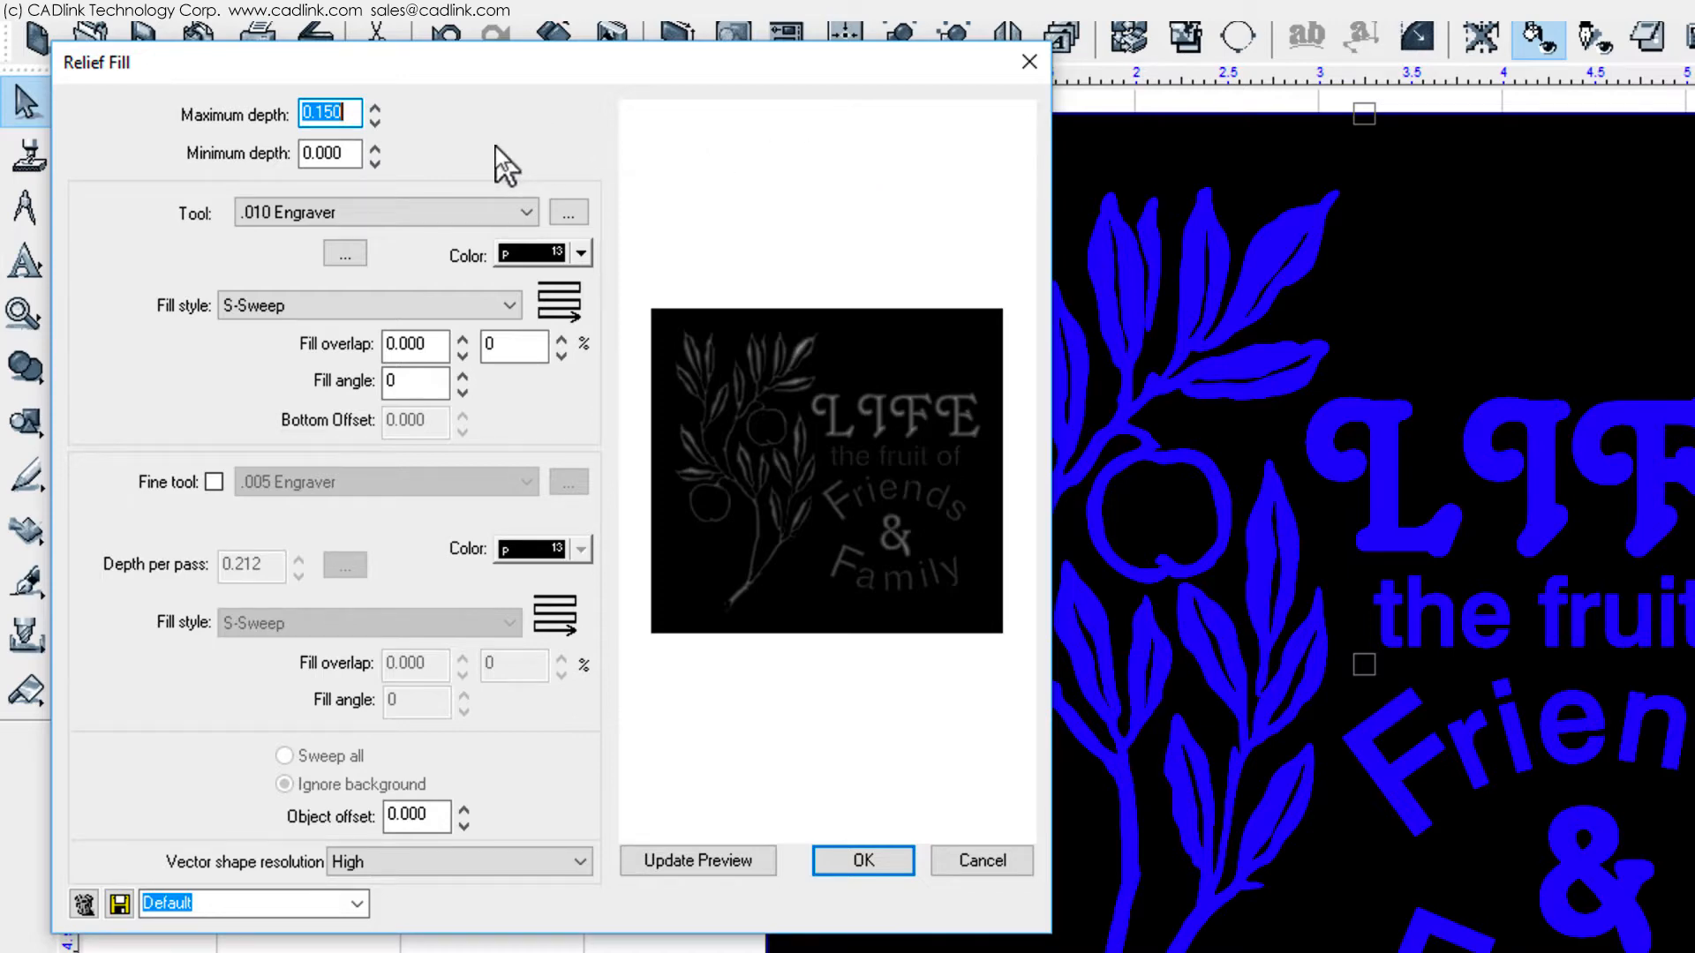
mouse_move(402, 140)
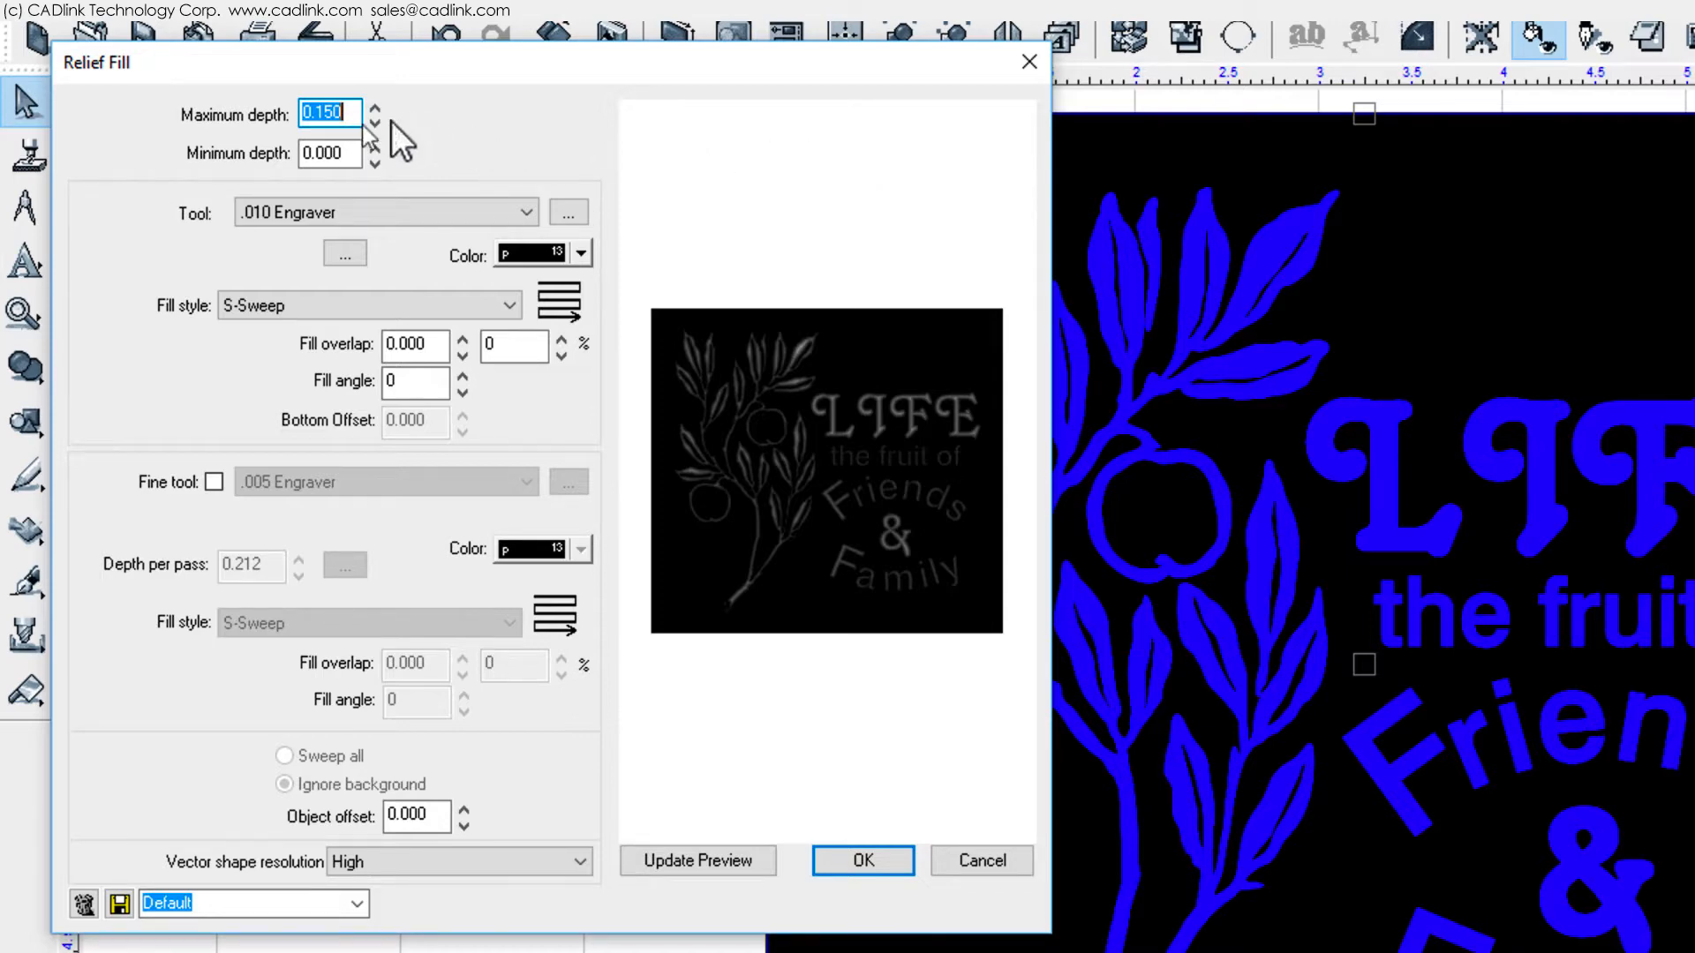
mouse_move(491, 157)
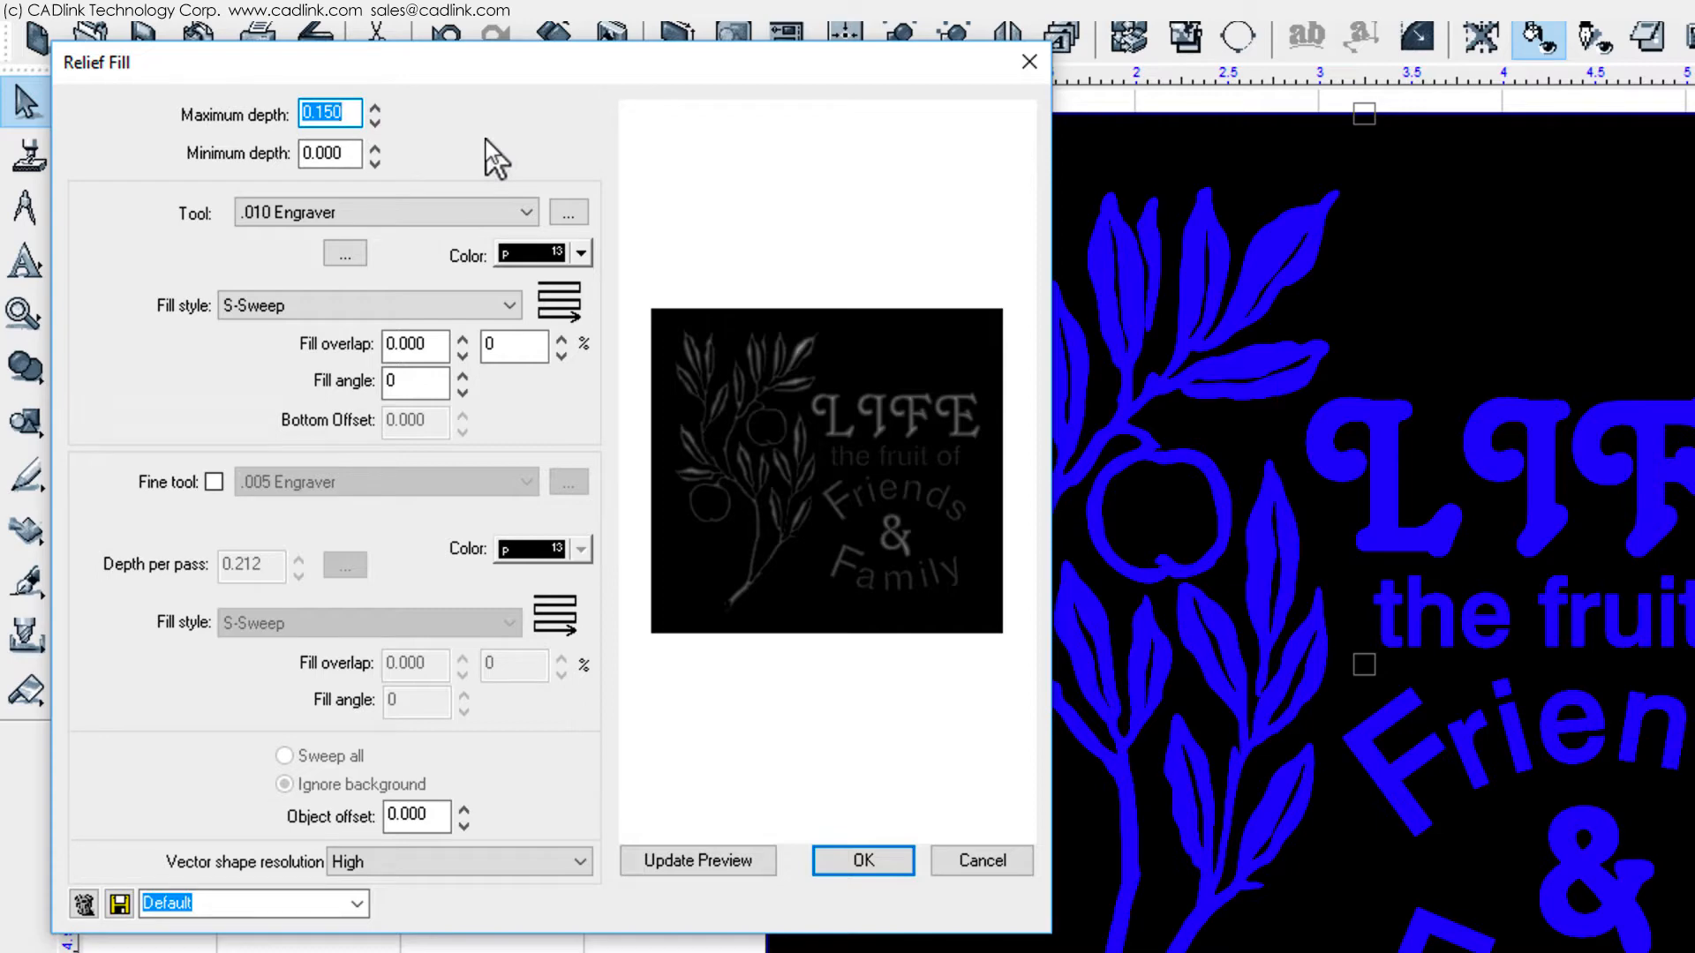
mouse_move(670, 276)
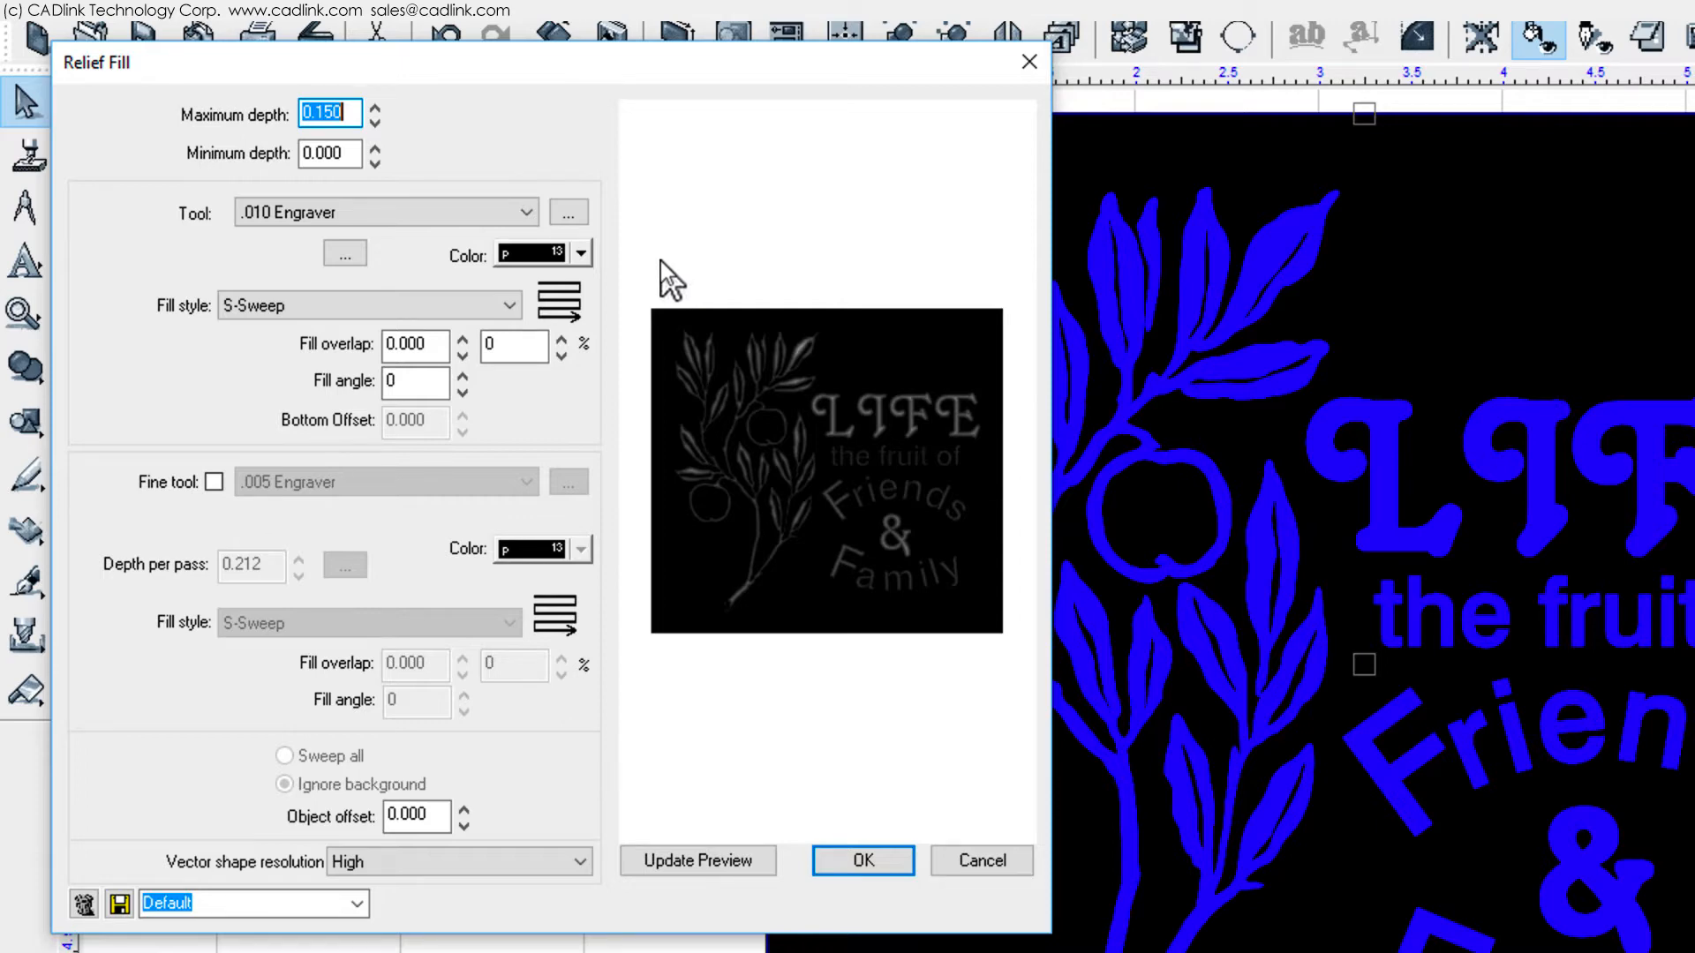
mouse_move(550, 702)
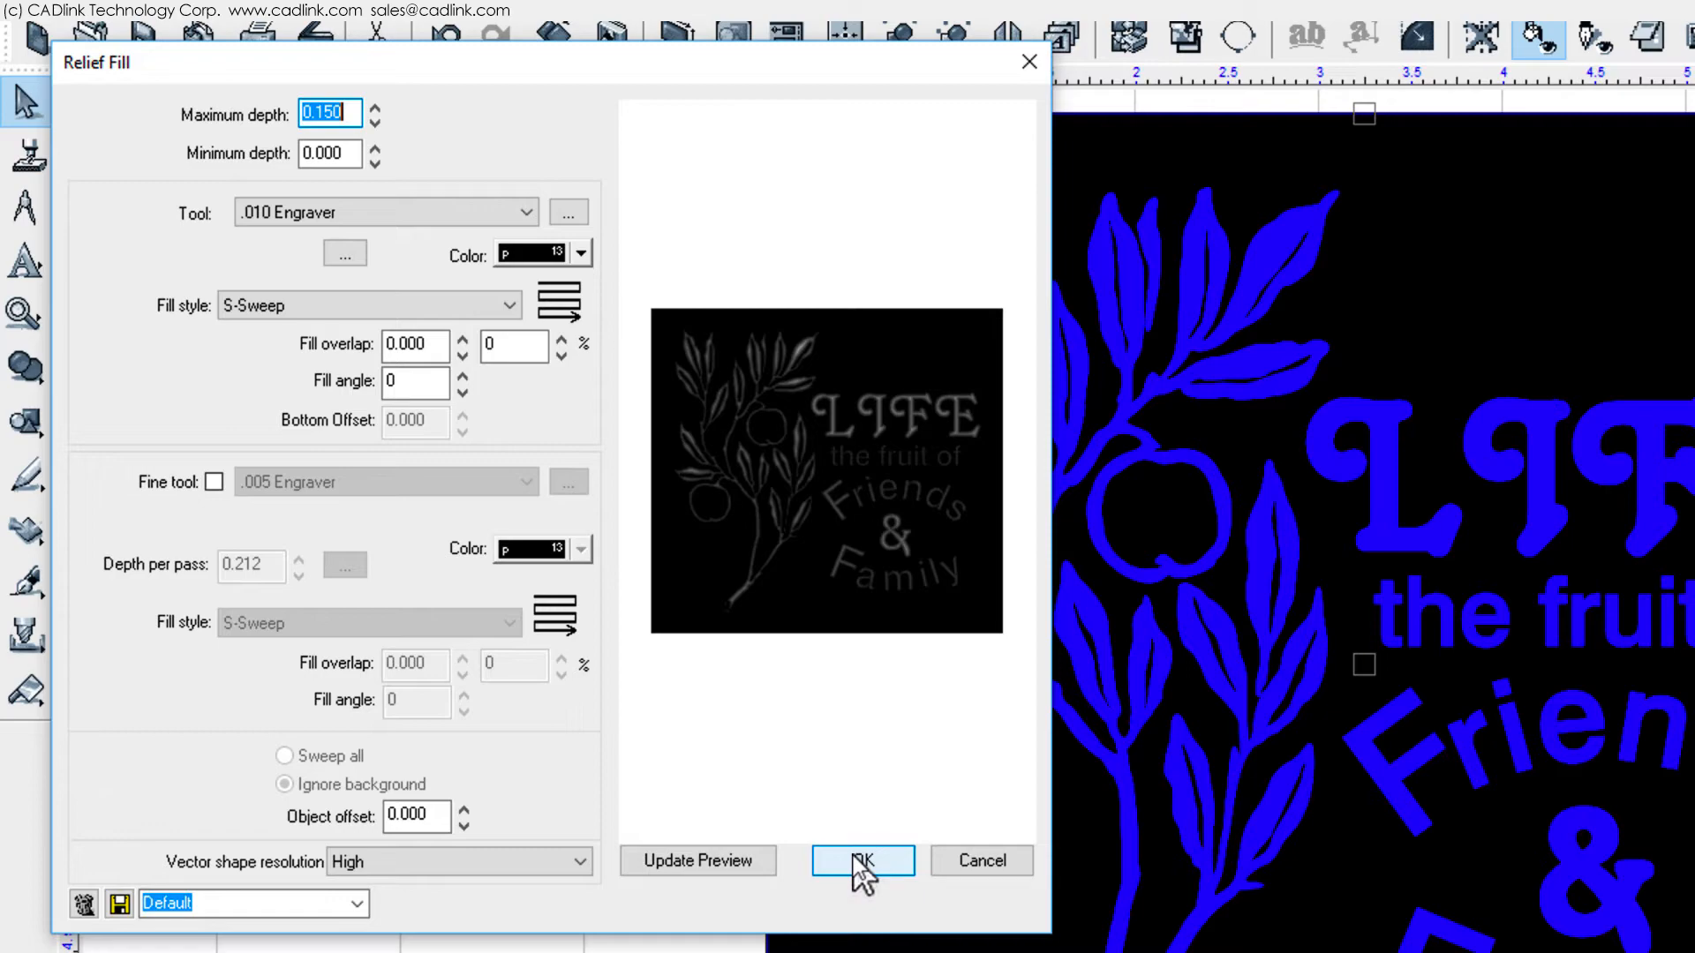
click(861, 861)
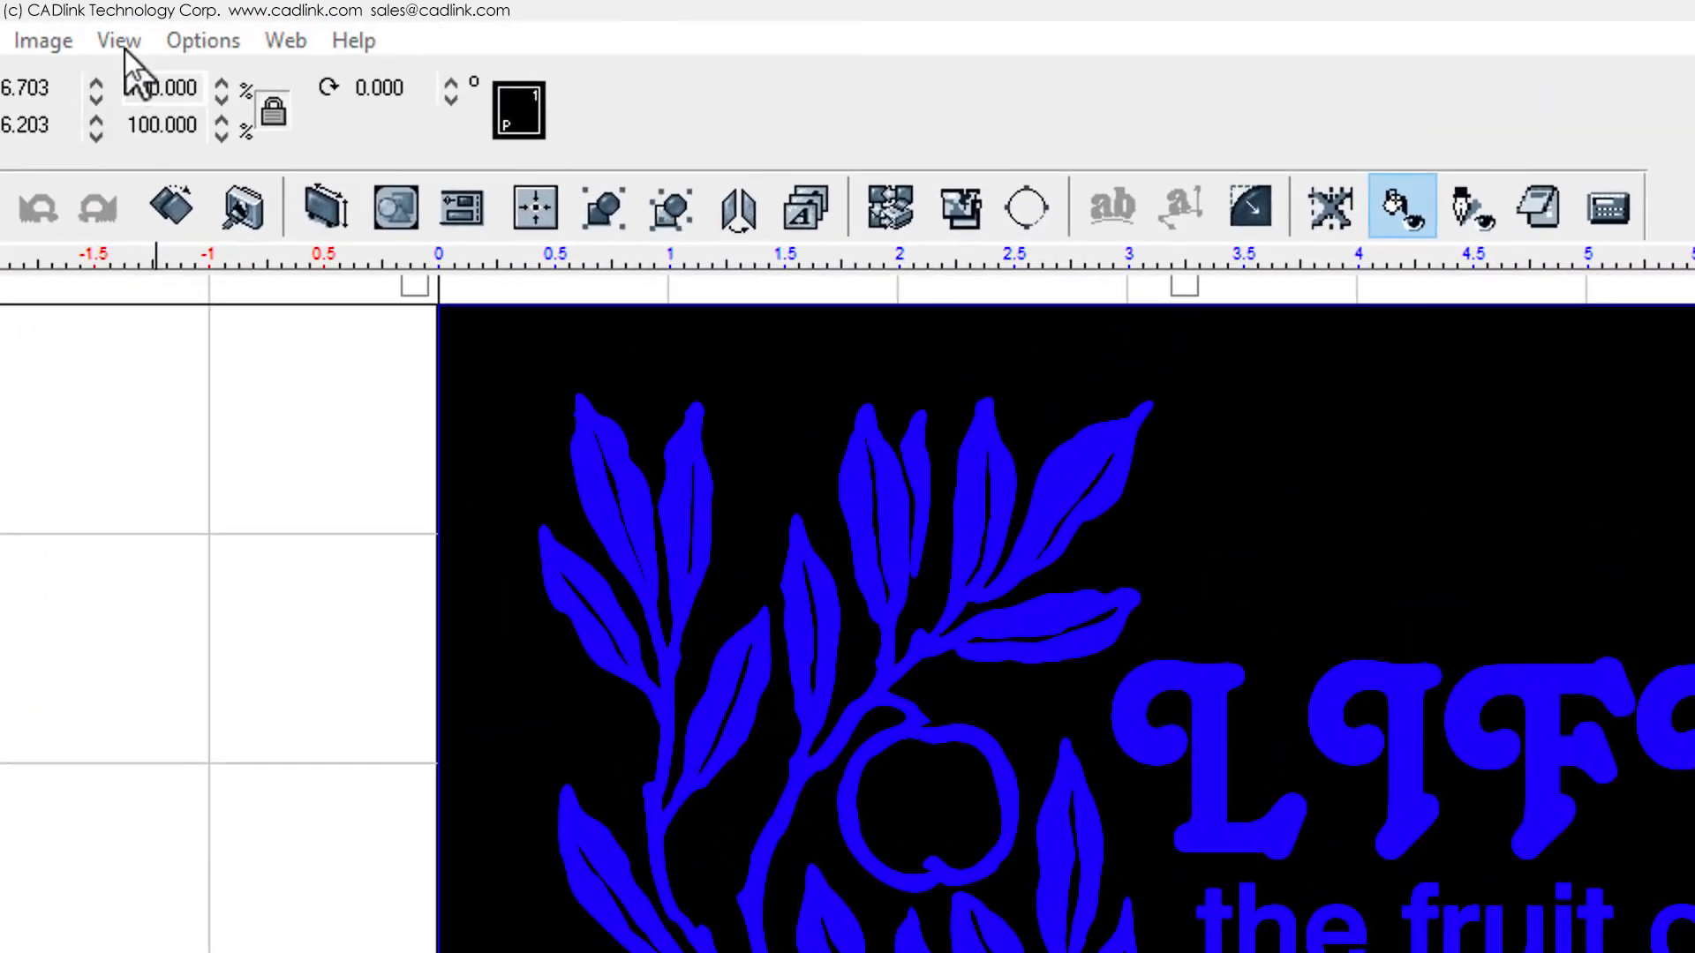
click(118, 40)
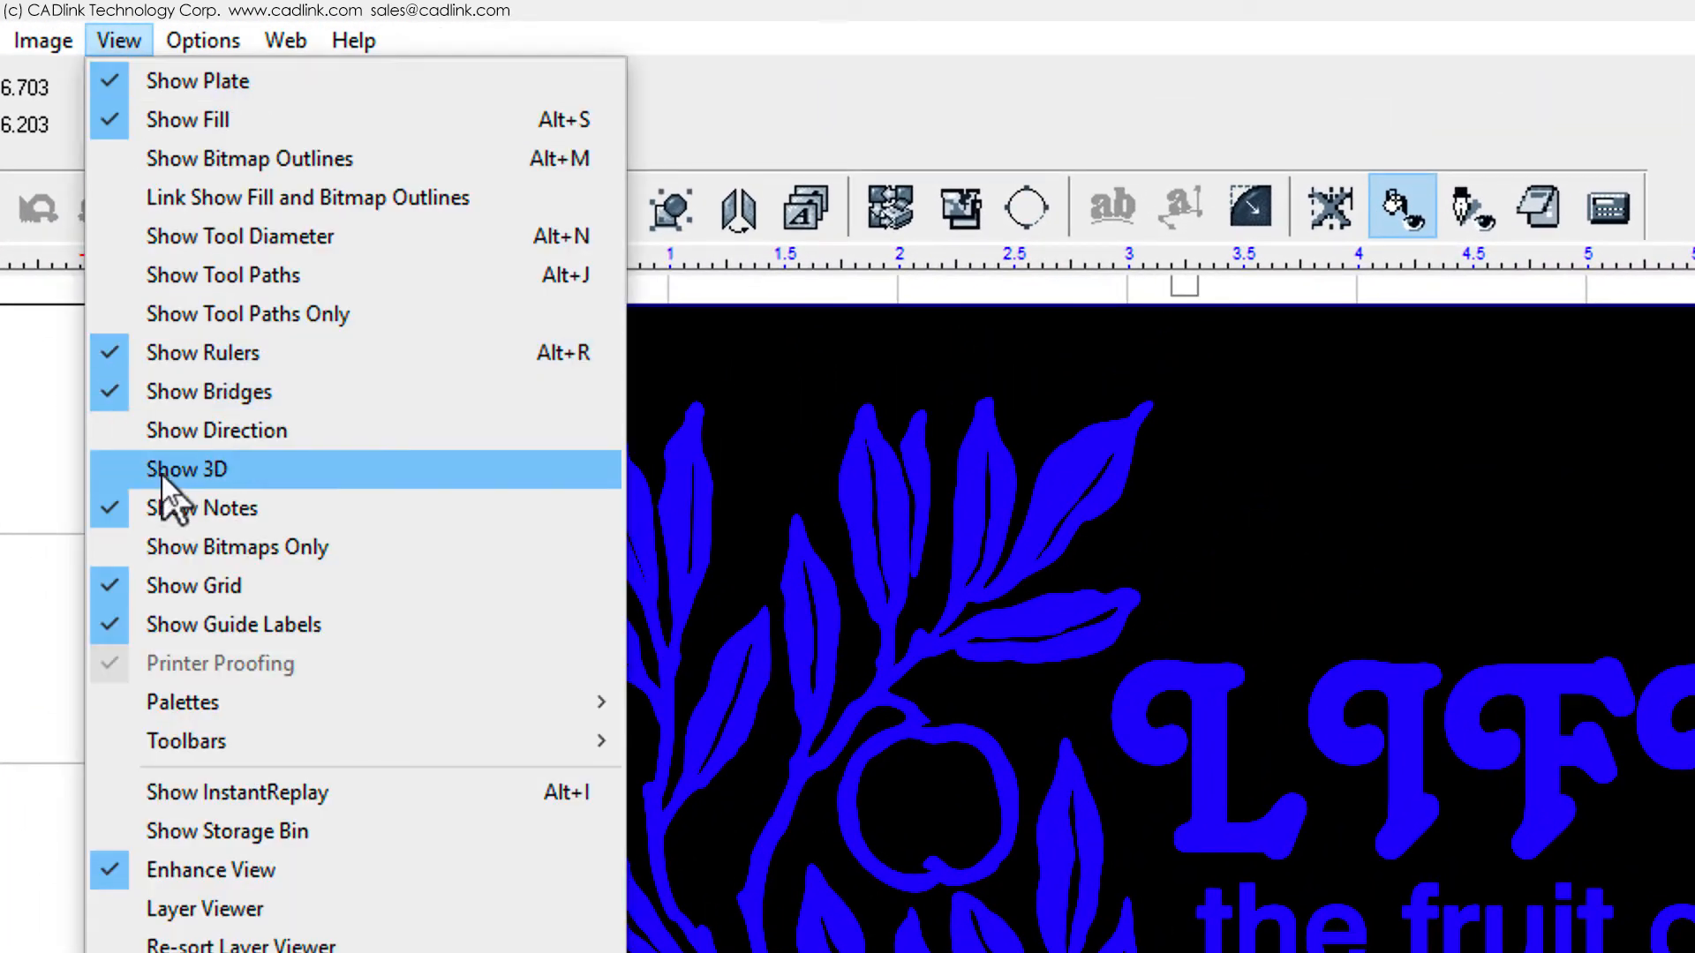
click(187, 467)
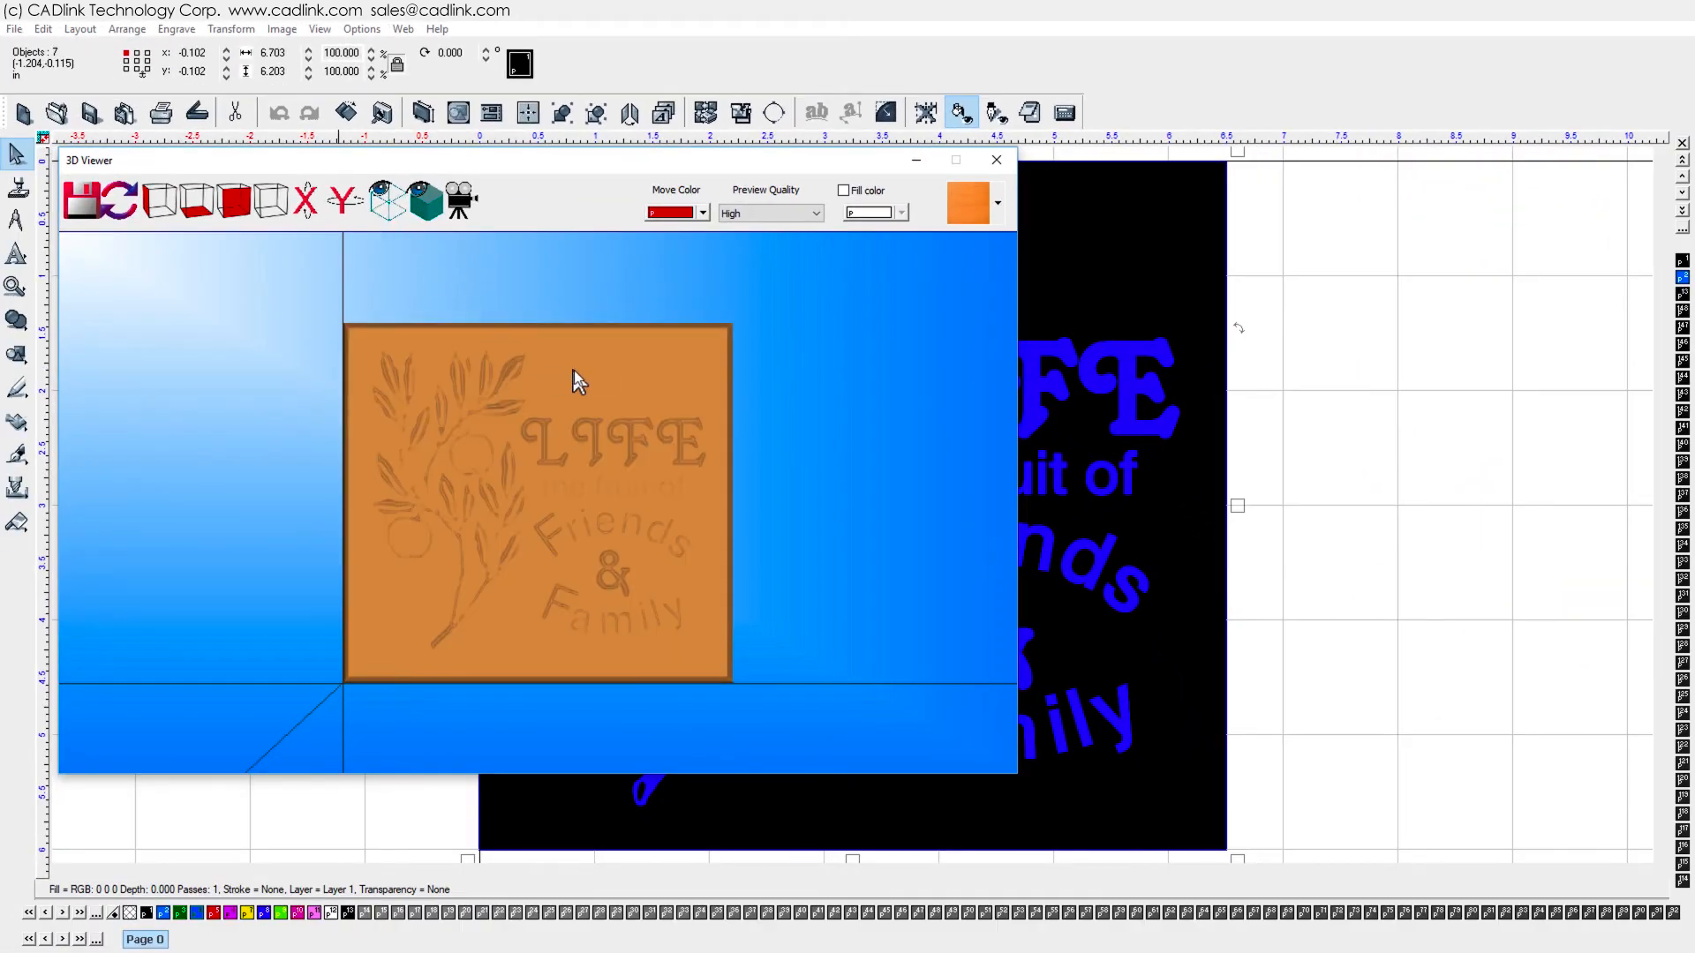
Tilt, rotate and zoom the orange plate to see the recessed leaves and lettering
drag(578, 380, 627, 391)
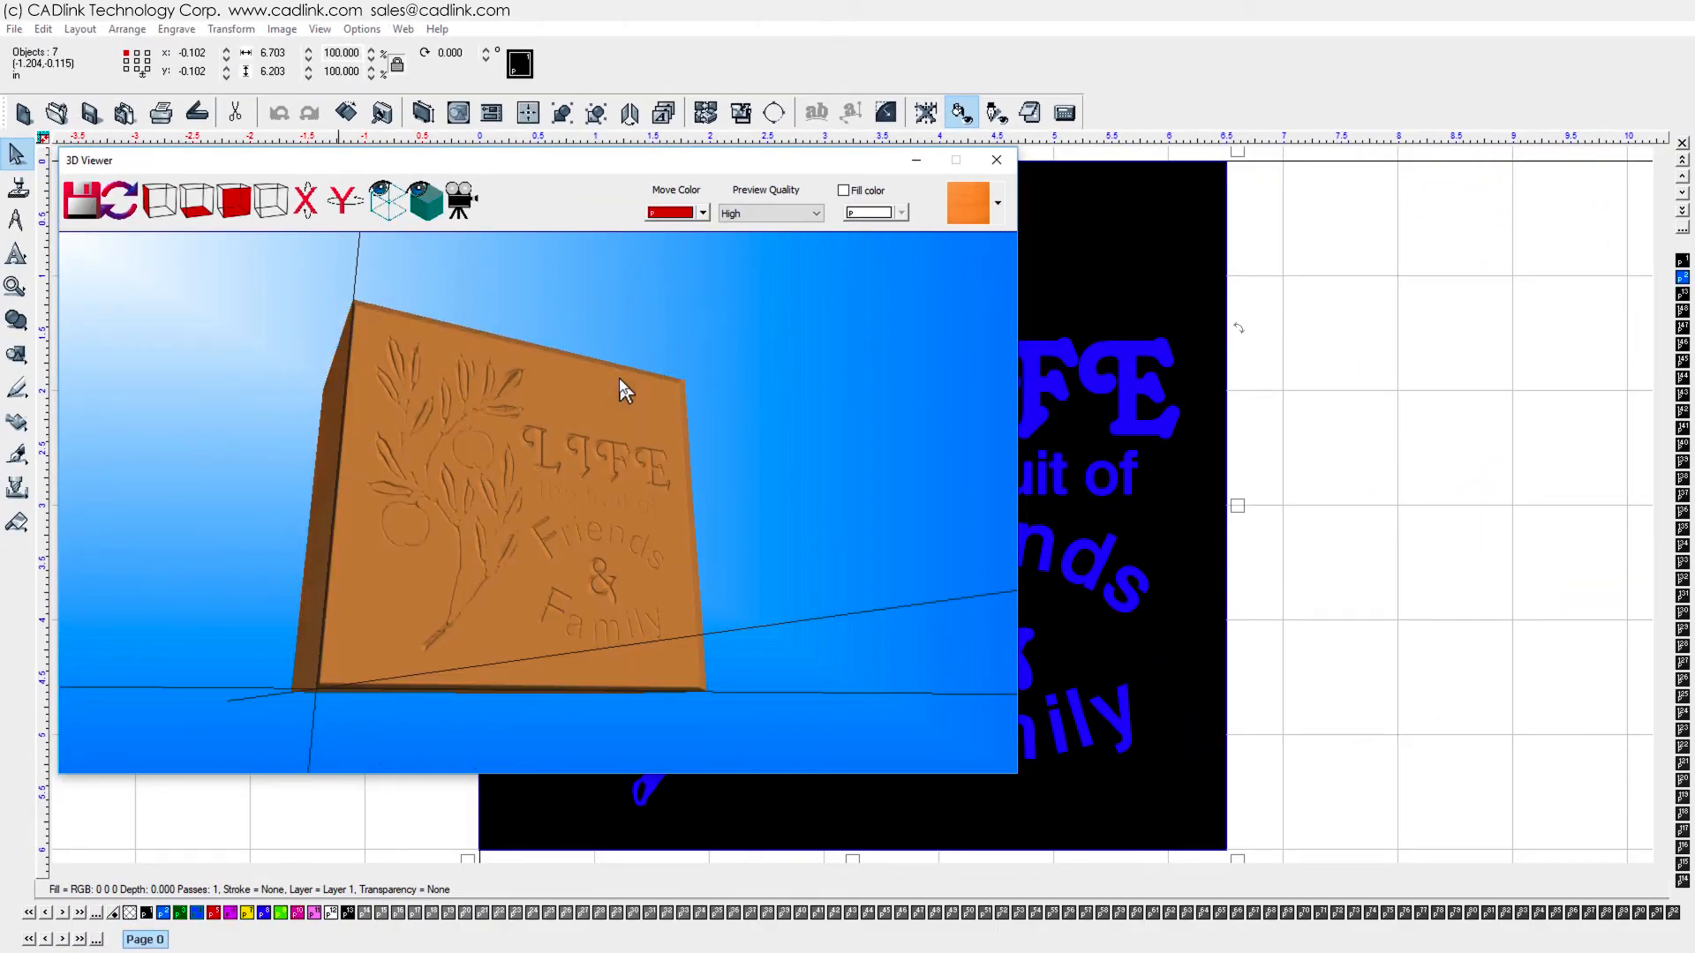
drag(621, 389, 482, 508)
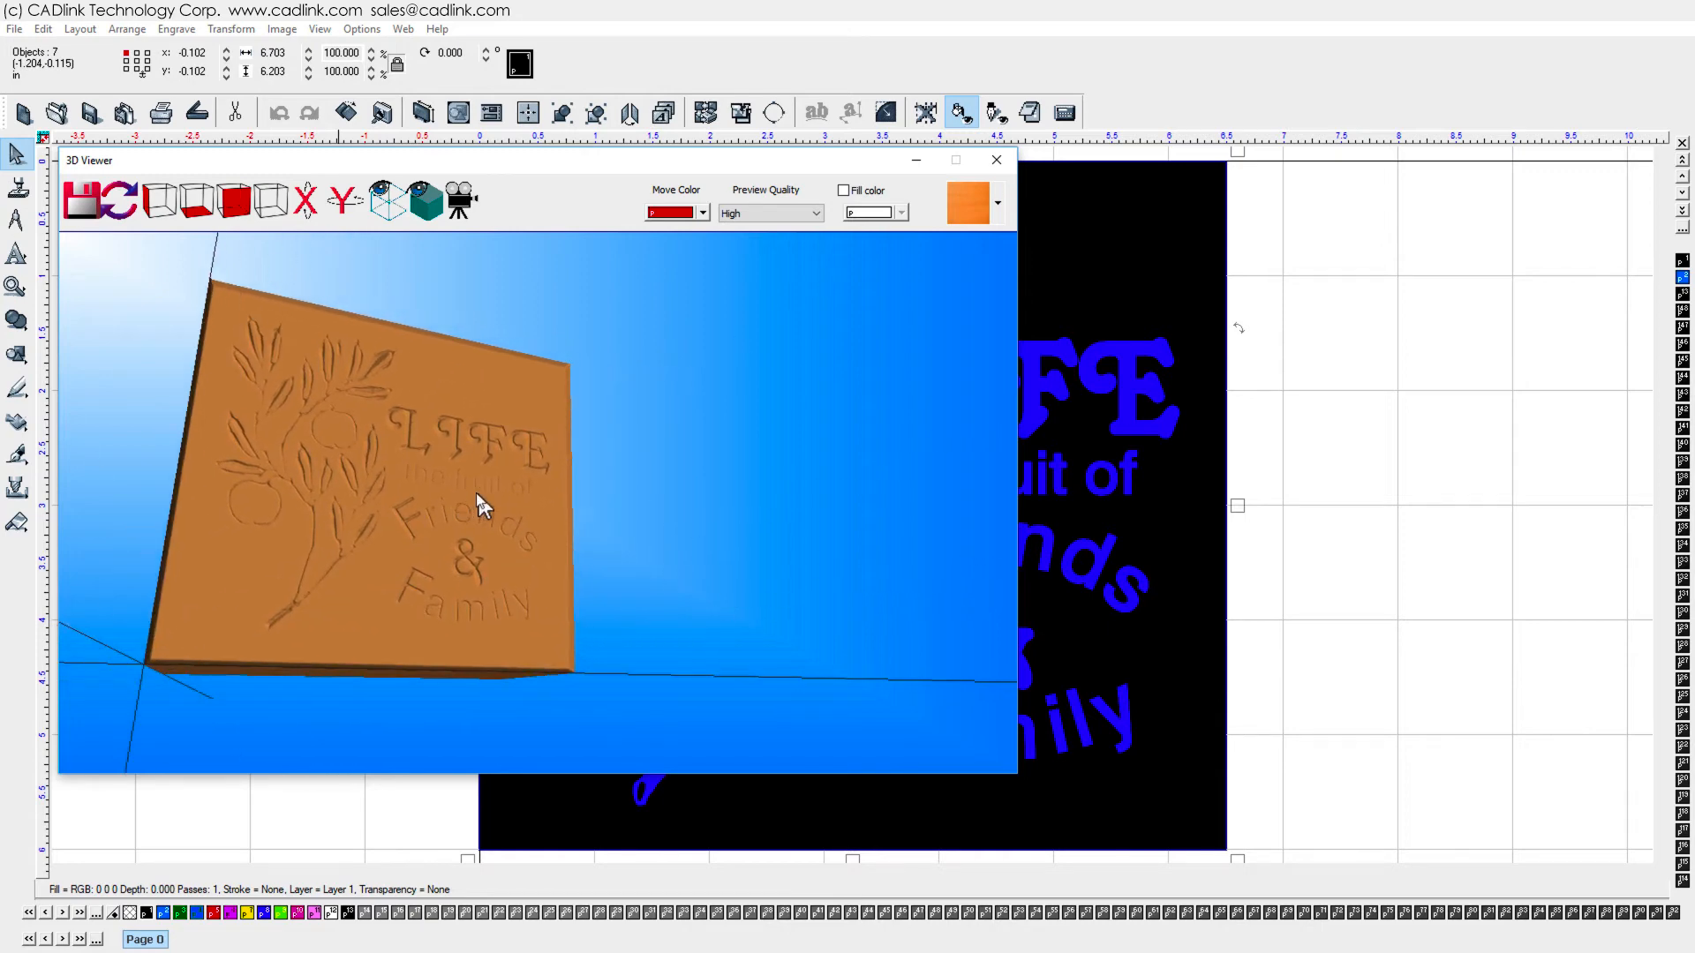
drag(481, 509, 379, 492)
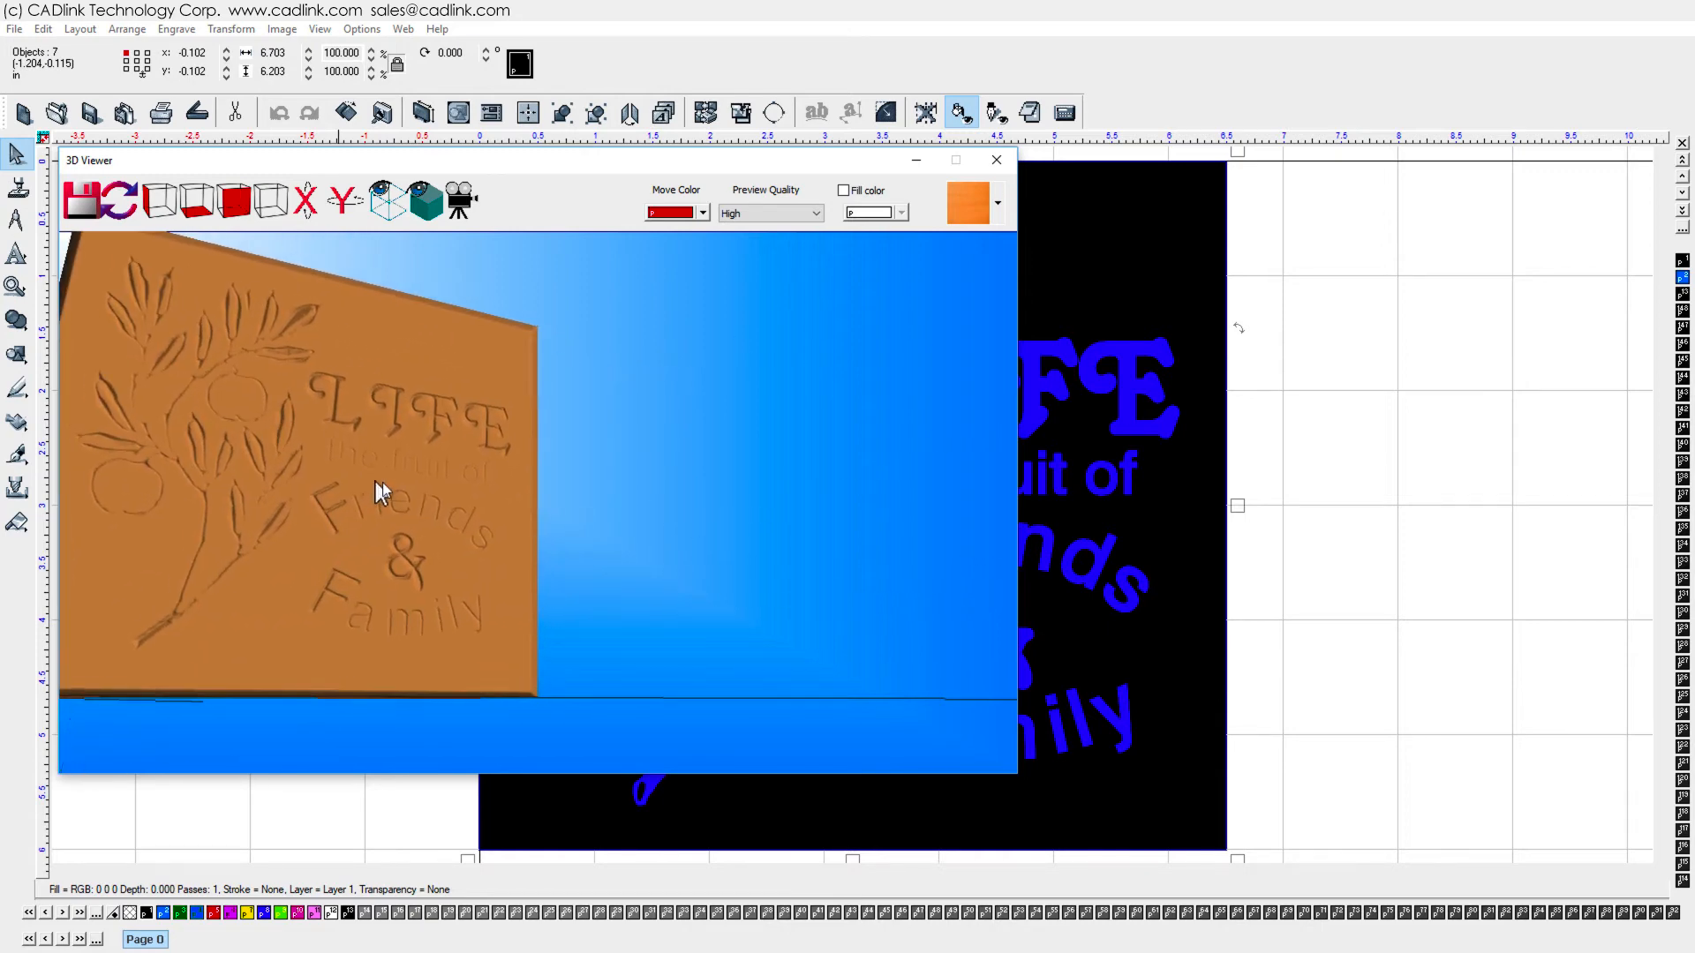